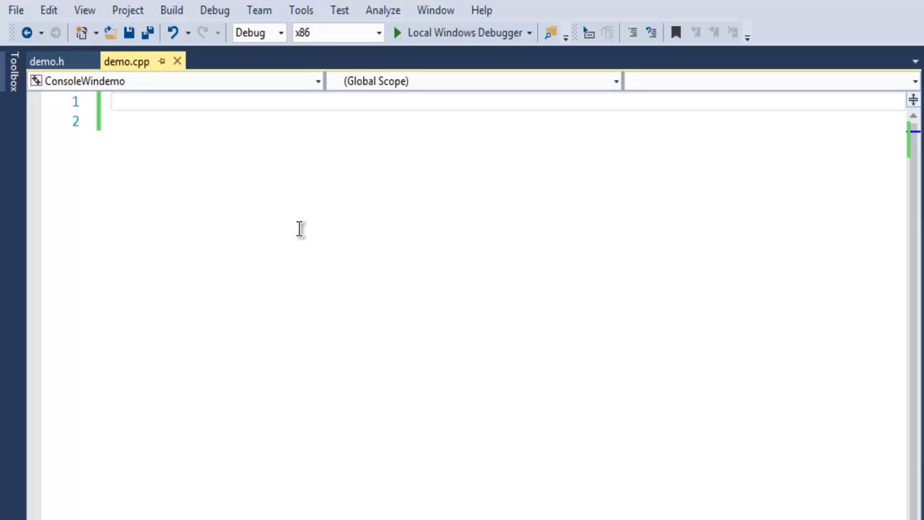
{"action": "mouse_move", "coordinate": [337, 240]}
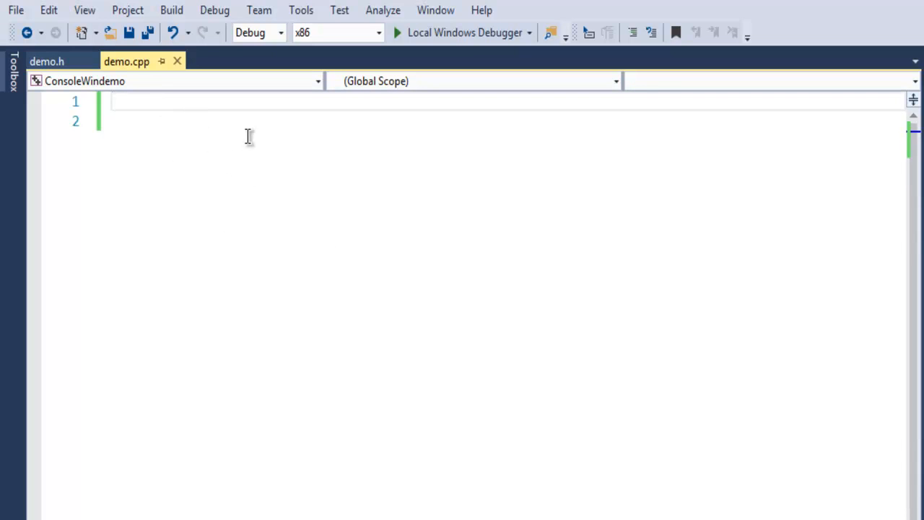
Begin demo.cpp with #include <iostream> and using namespace std;
{"action": "type", "text": "#include"}
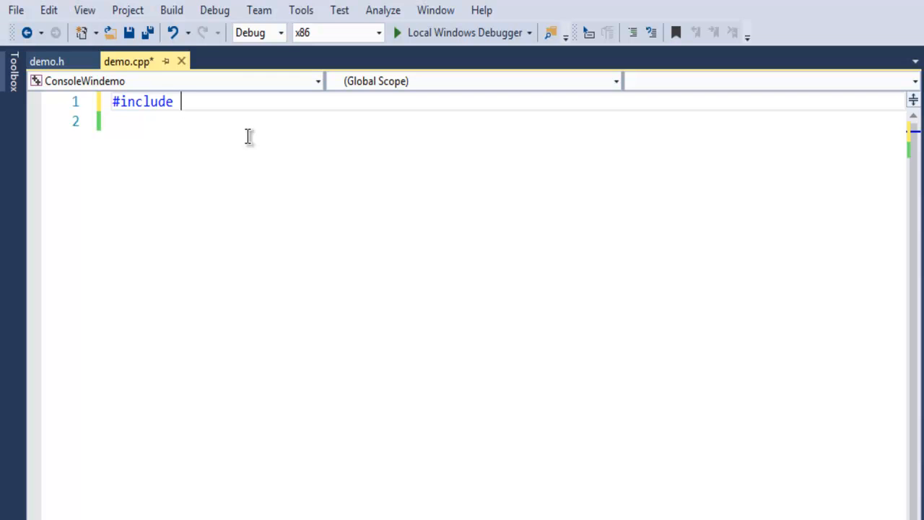
{"action": "type", "text": "<iostream>"}
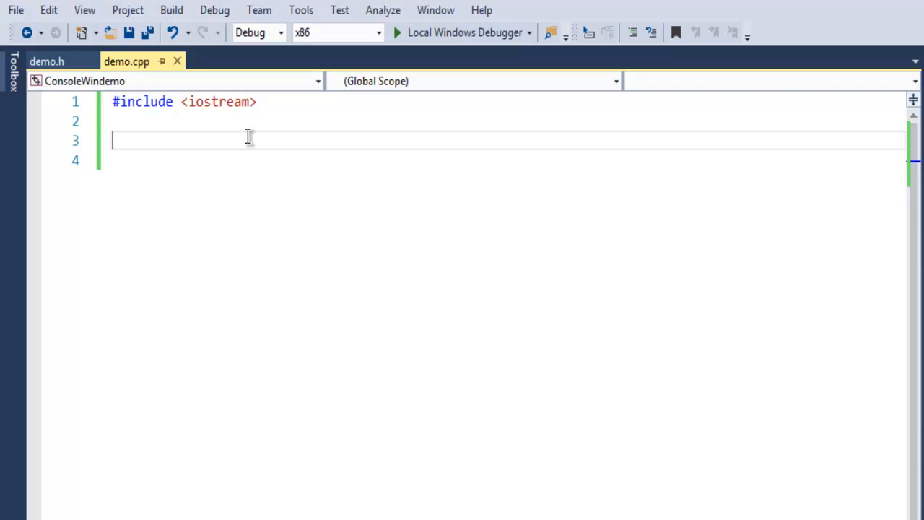
{"action": "type", "text": "using namespac"}
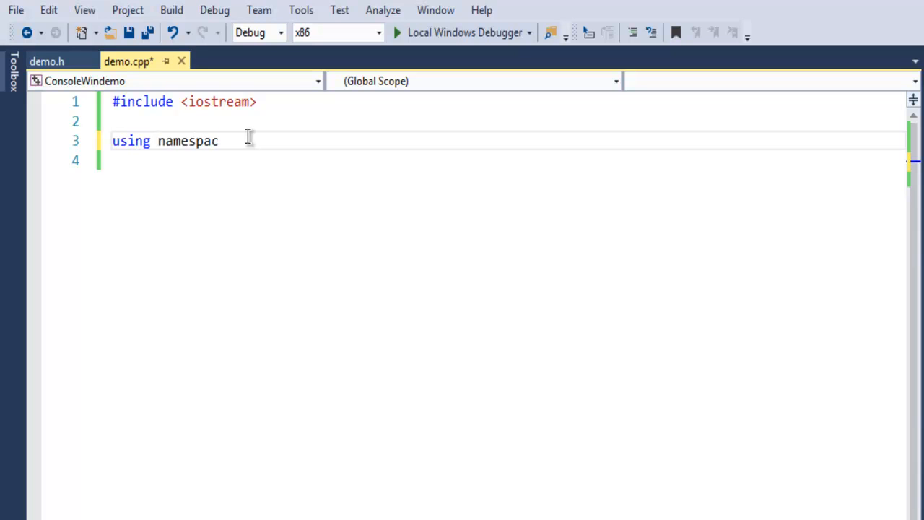
{"action": "type", "text": "e std;"}
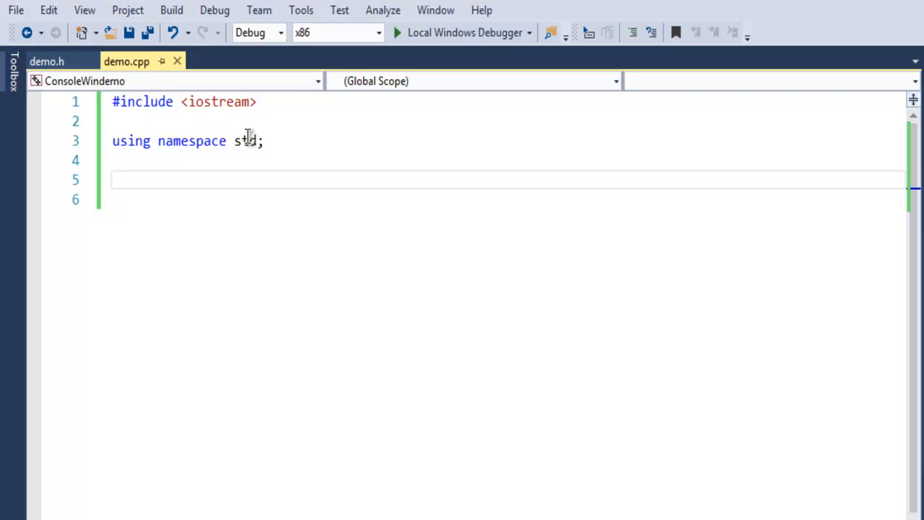
Declare an empty class Farm with braces, replacing the first-typed name Animal
{"action": "type", "text": "class"}
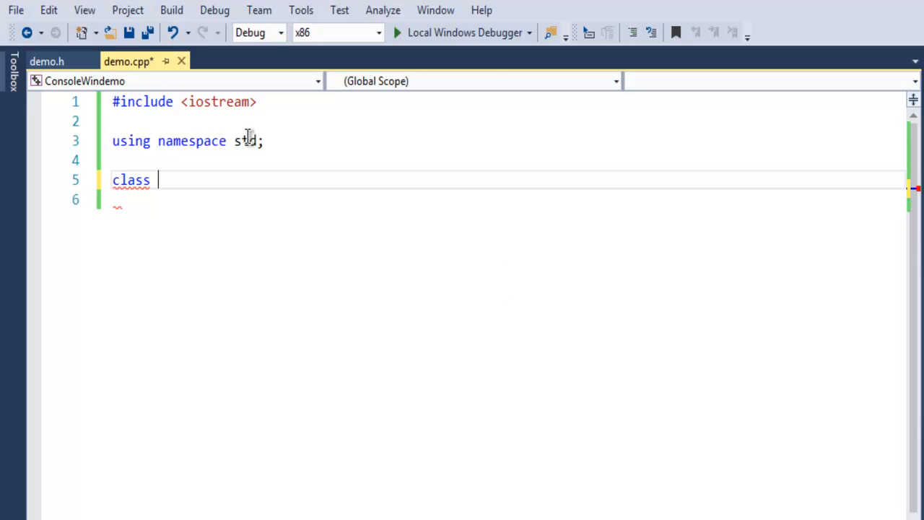
{"action": "type", "text": "Animal"}
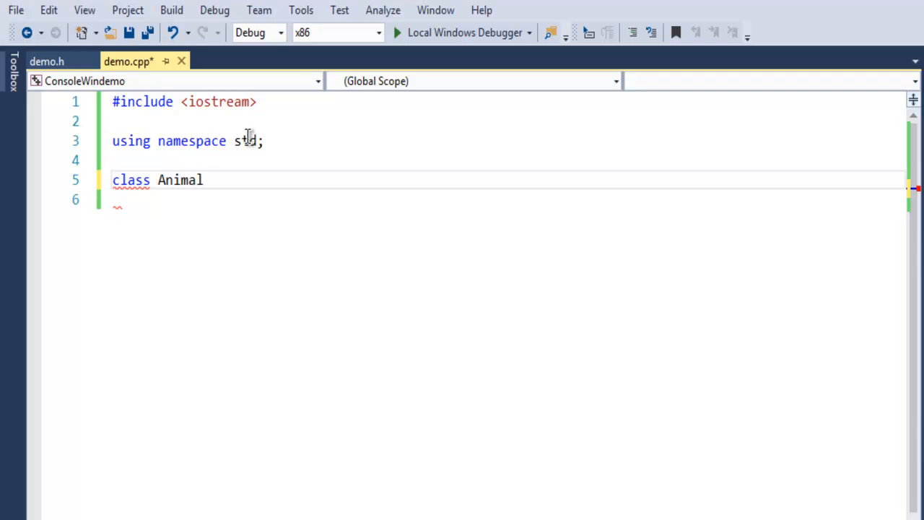
{"action": "key", "text": "Backspace"}
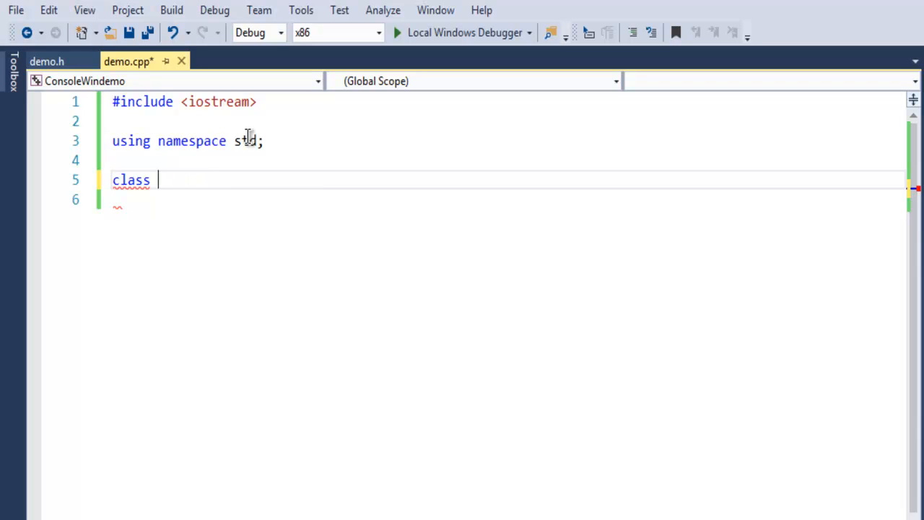
{"action": "type", "text": "A"}
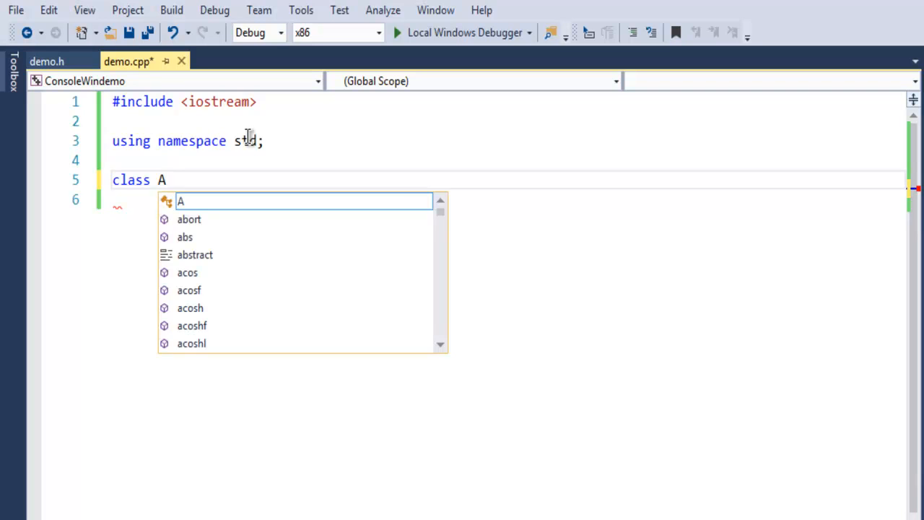
{"action": "type", "text": "arm"}
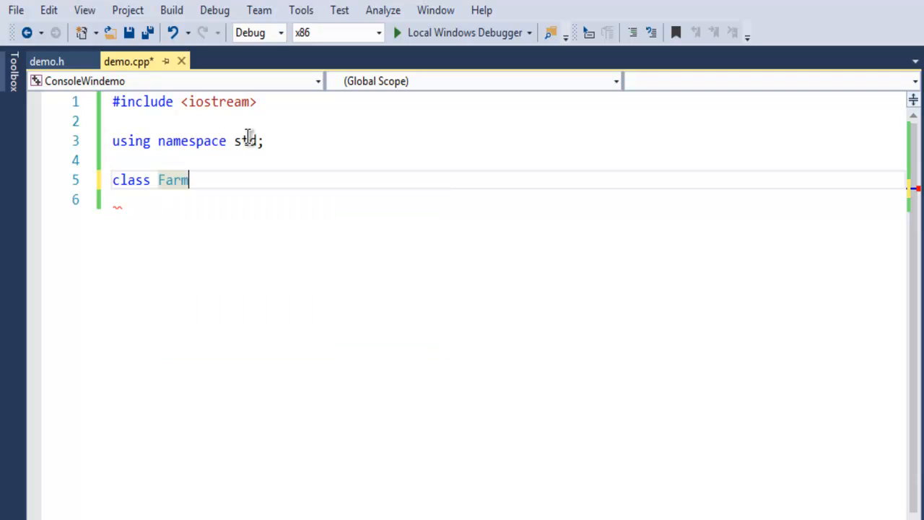
{"action": "type", "text": "{"}
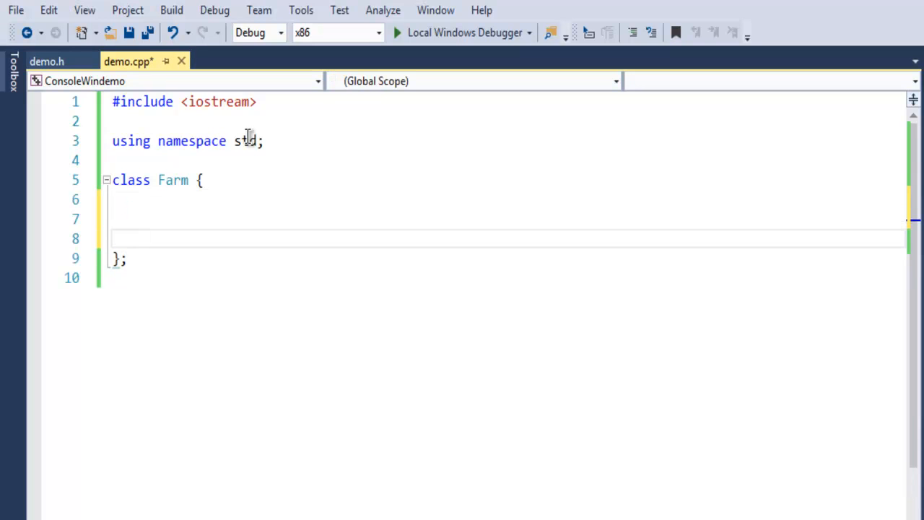
Add a public: section to Farm with int sheeps; and double sales; members, starting a void declaration
{"action": "type", "text": "p"}
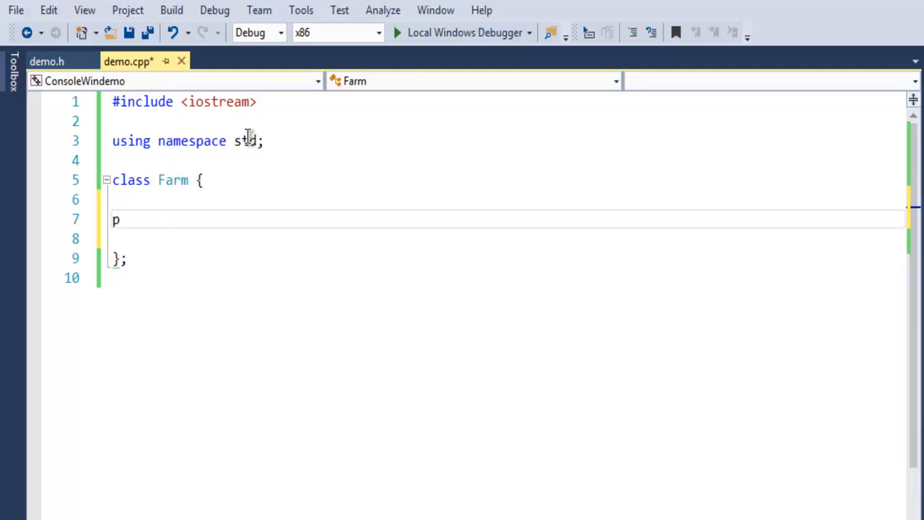
{"action": "type", "text": "u"}
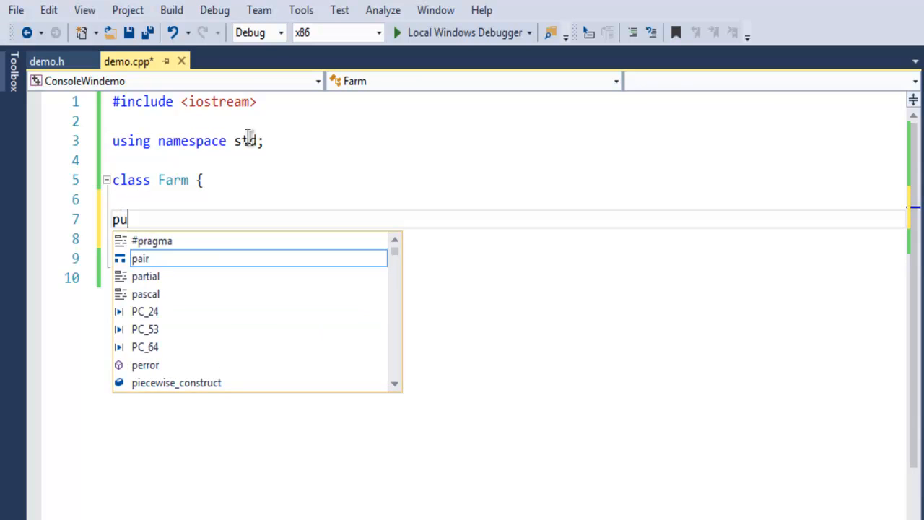
{"action": "type", "text": "blic"}
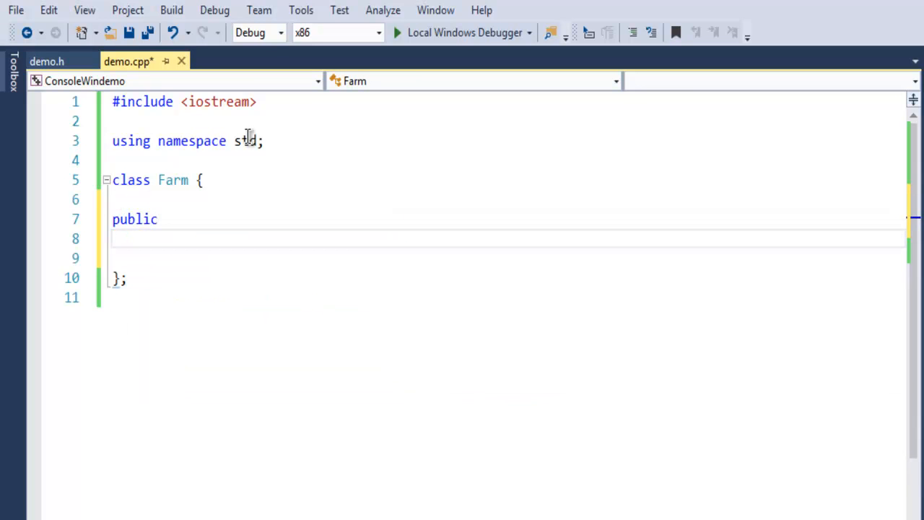
{"action": "type", "text": ":"}
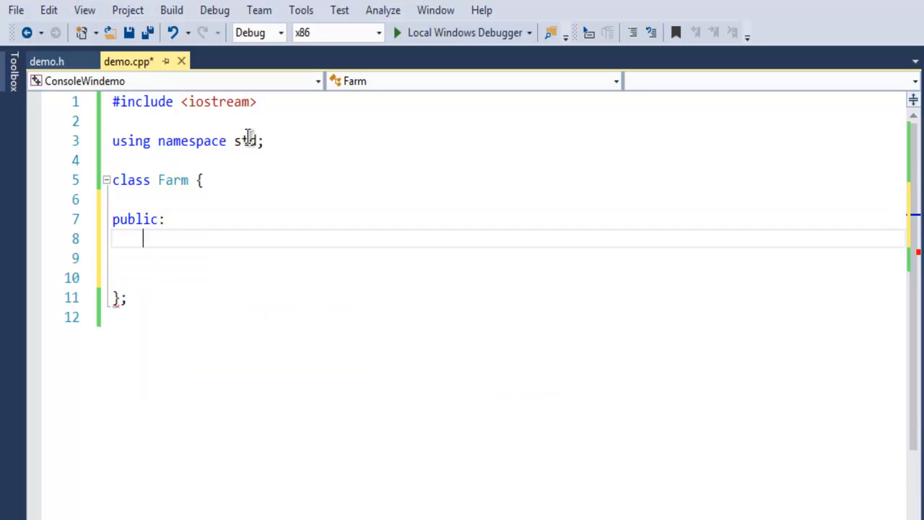
{"action": "type", "text": "int"}
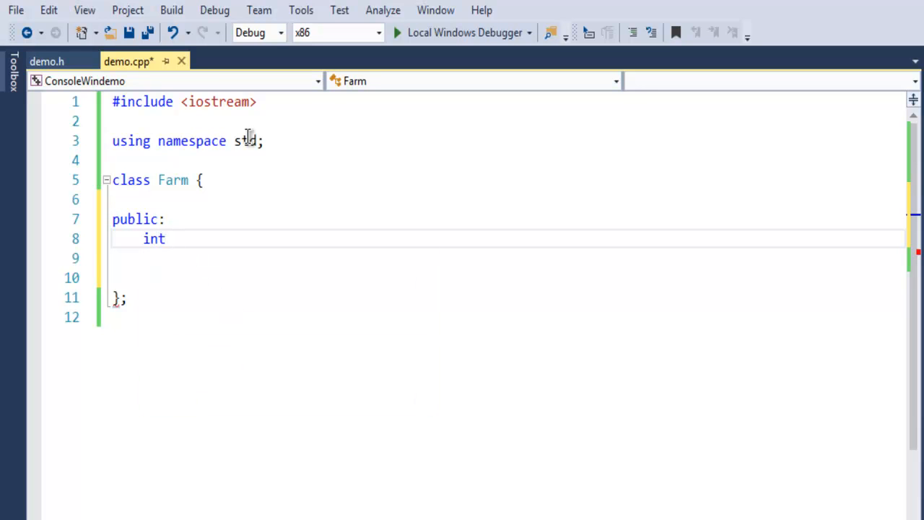
{"action": "type", "text": "sheeps"}
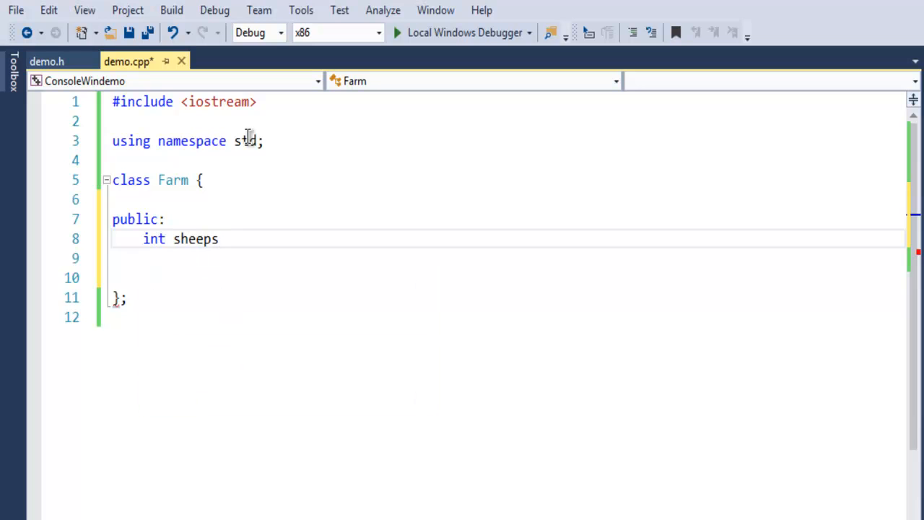
{"action": "type", "text": "i"}
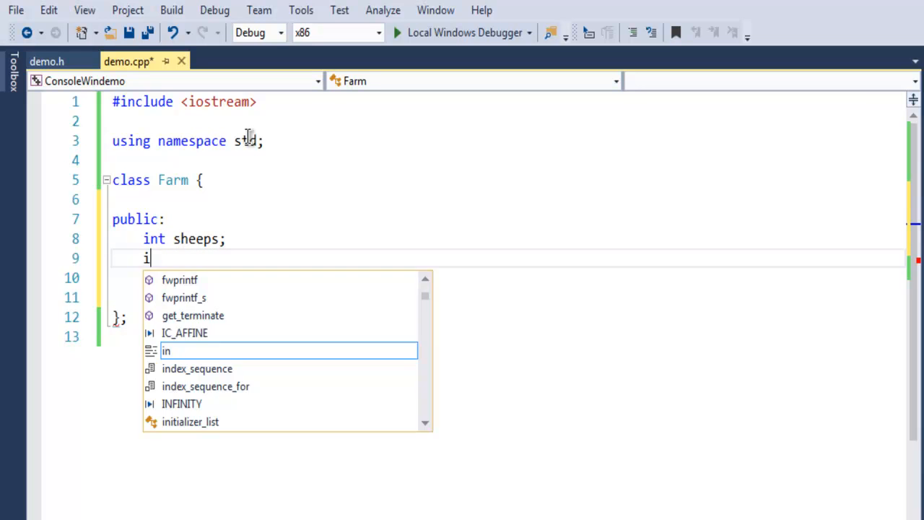
{"action": "type", "text": "double sales"}
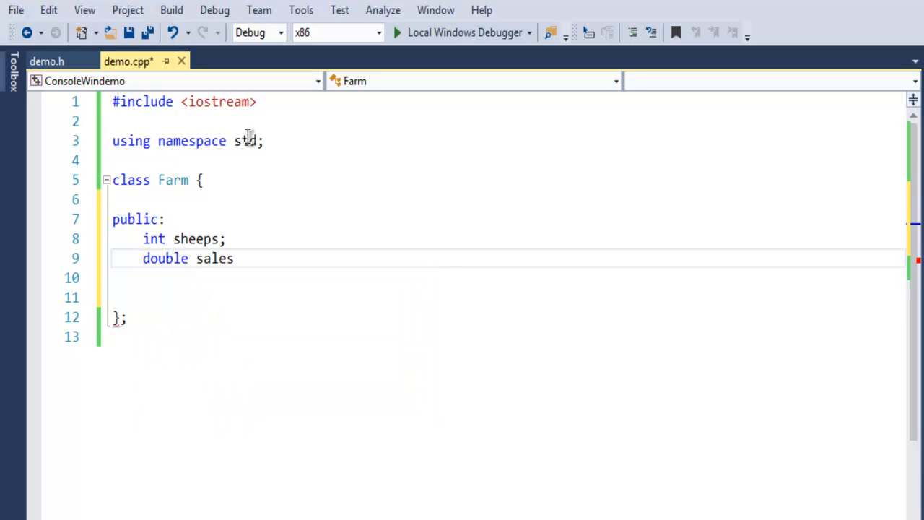
{"action": "type", "text": ";"}
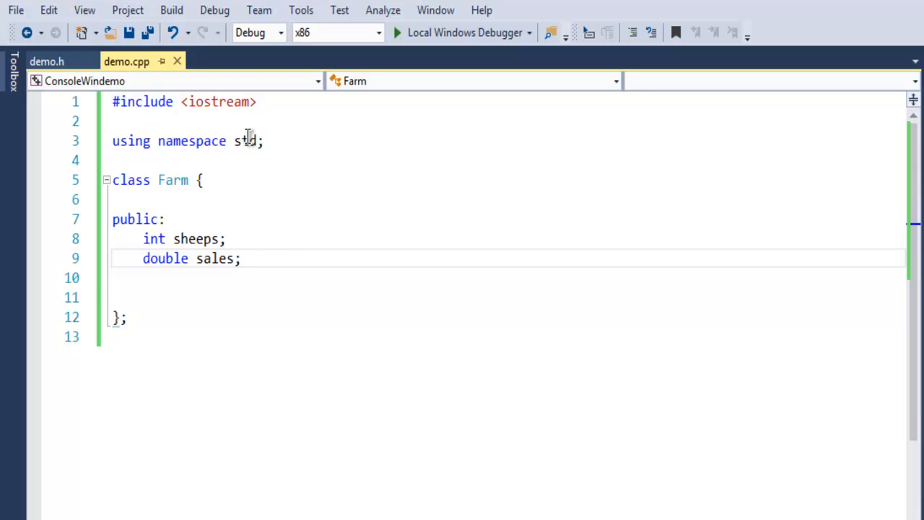
{"action": "type", "text": "void"}
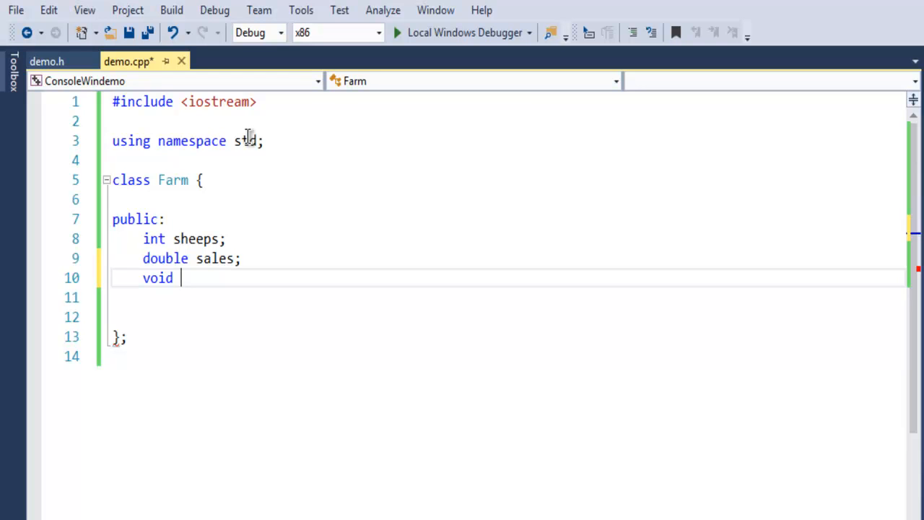
Complete the void shipping(); member declaration in Farm's public section
{"action": "type", "text": "shi"}
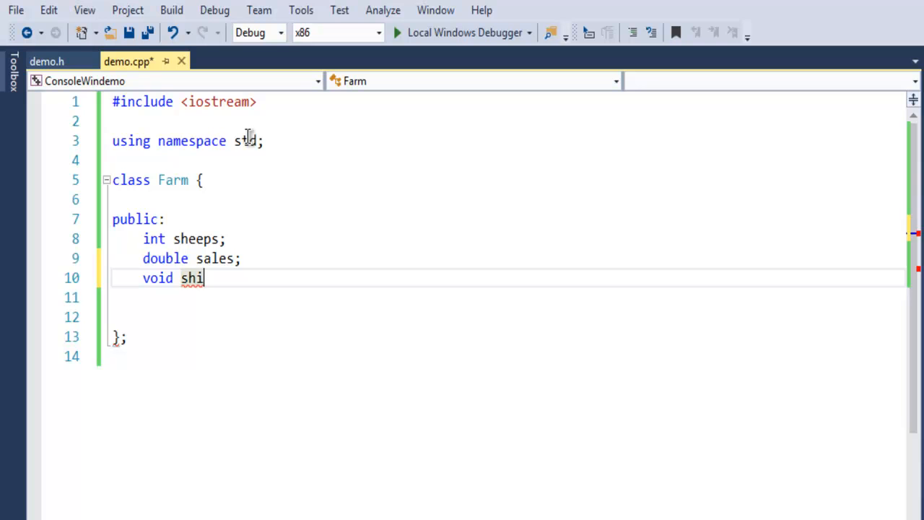
{"action": "type", "text": "pping"}
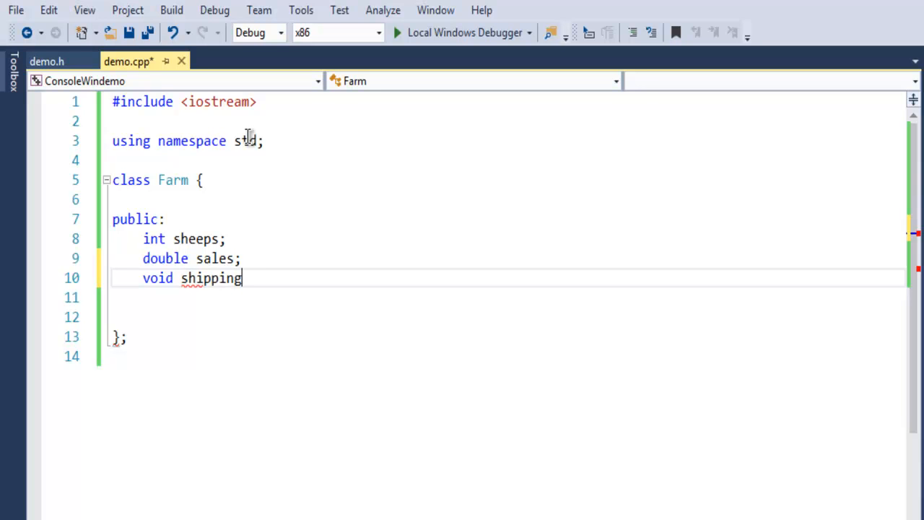
{"action": "type", "text": "()"}
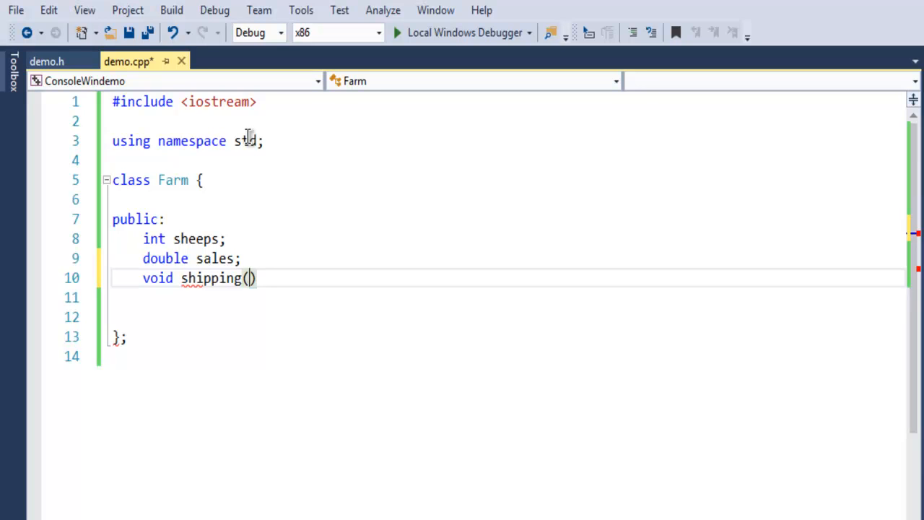
{"action": "type", "text": ";"}
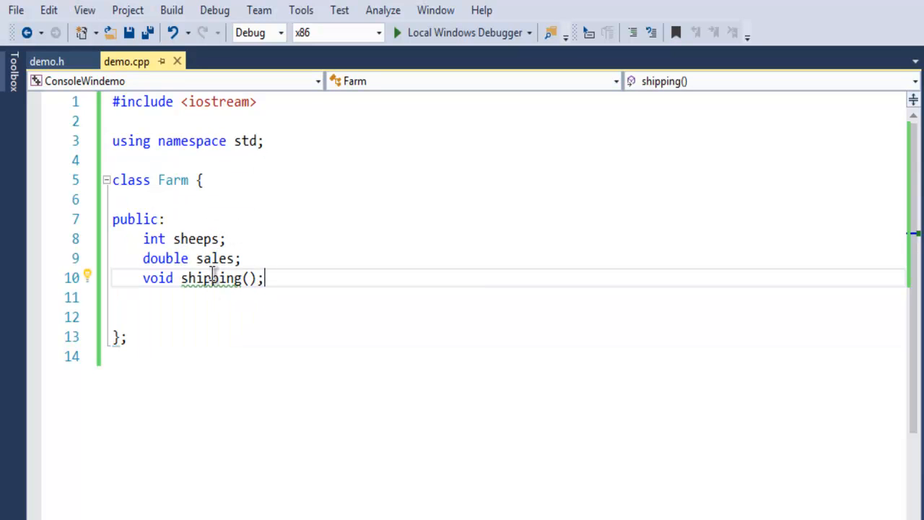
{"action": "double_click", "coordinate": [195, 238]}
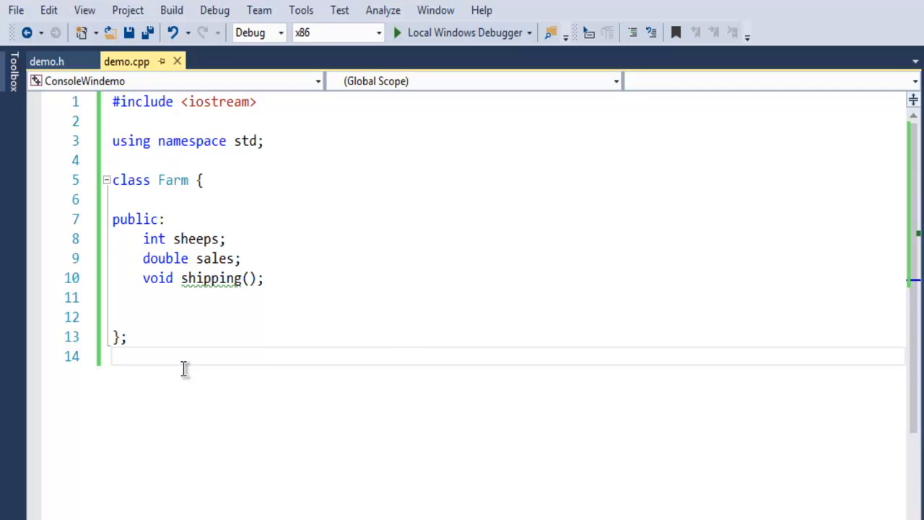
Start the definition void Farm::shipping() { below the class
{"action": "key", "text": "enter"}
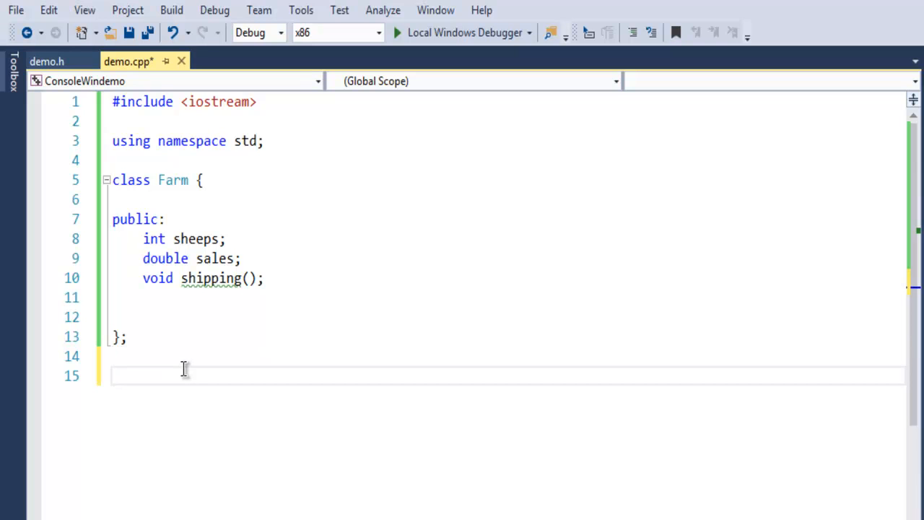
{"action": "type", "text": "void"}
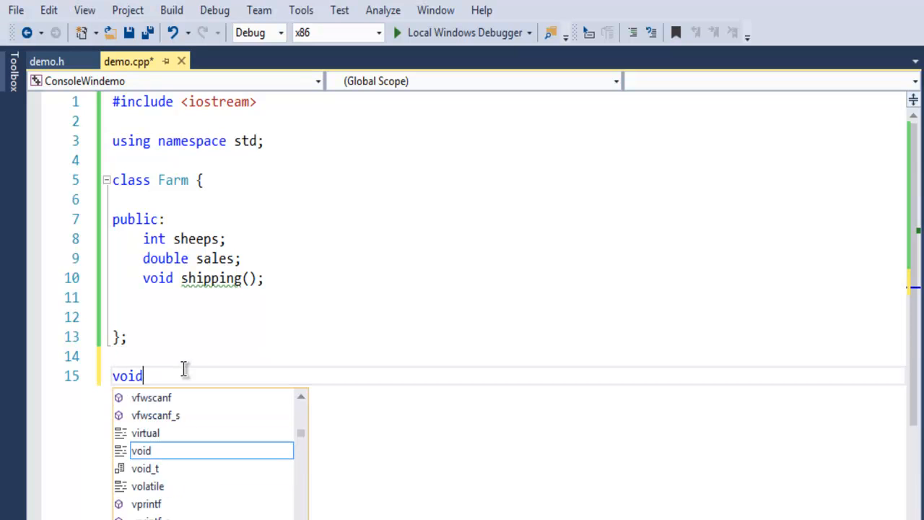
{"action": "key", "text": "Escape"}
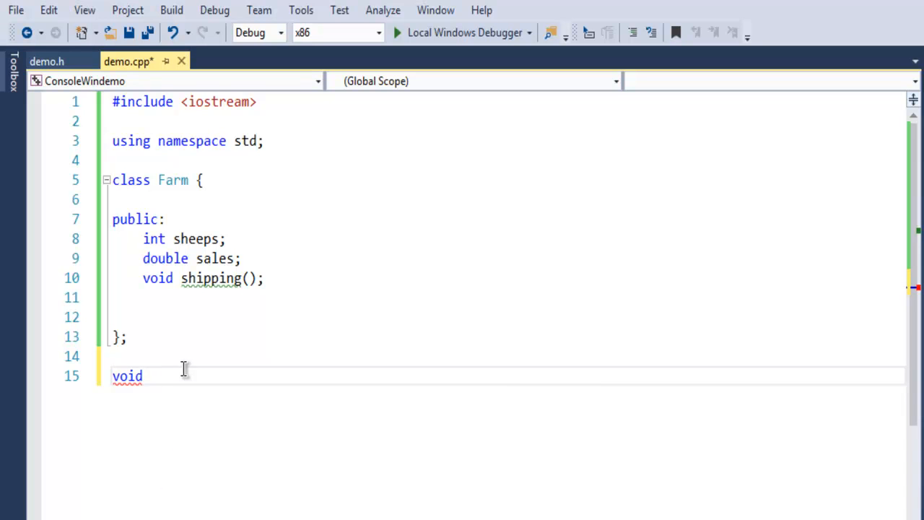
{"action": "type", "text": "Farm::"}
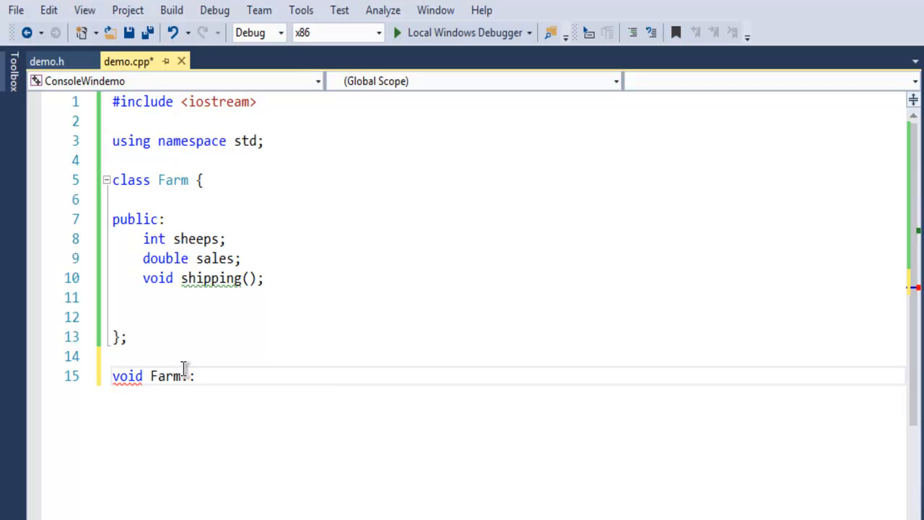
{"action": "type", "text": "shipping"}
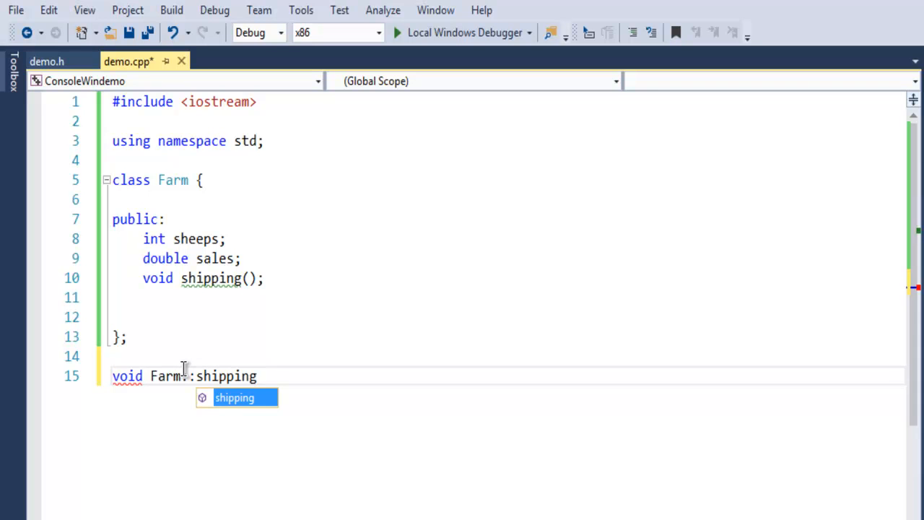
{"action": "type", "text": "()"}
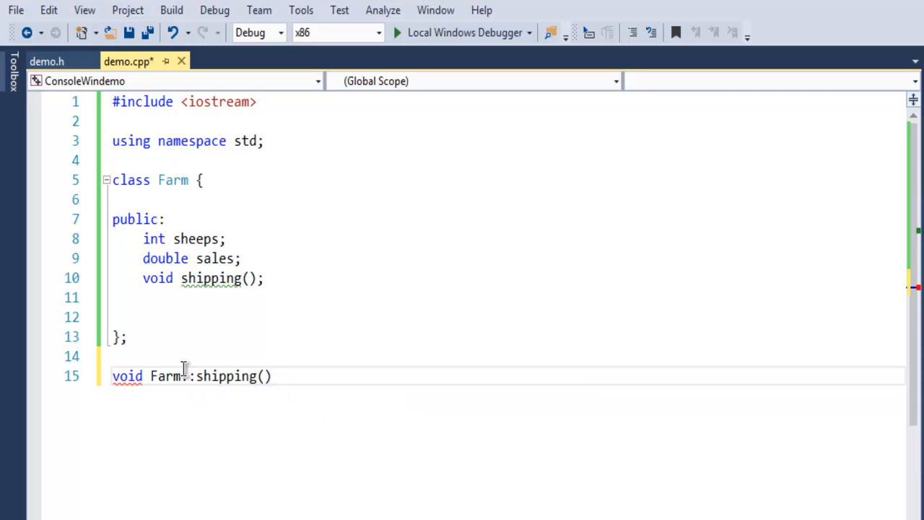
{"action": "type", "text": "{"}
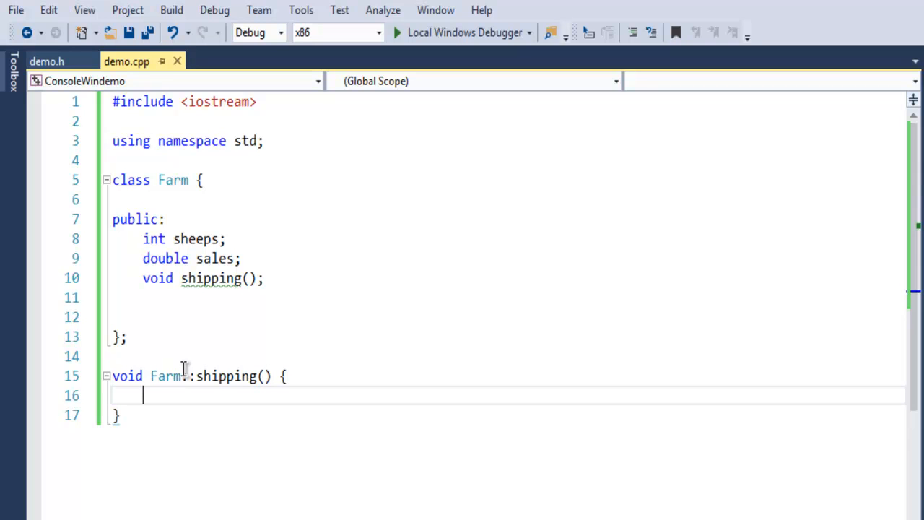
Write cout << "Sheeps are shipped from southern locations" << endl in shipping's body
{"action": "type", "text": "cout<<"}
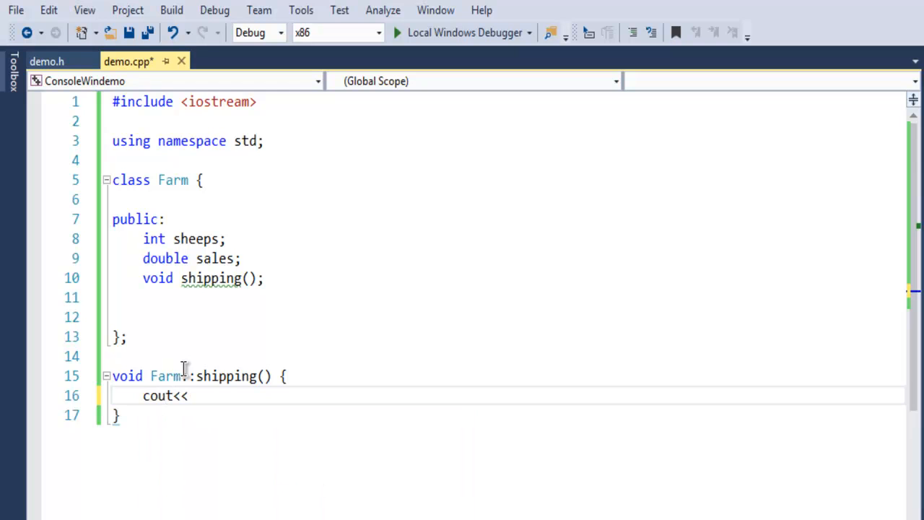
{"action": "type", "text": "\""}
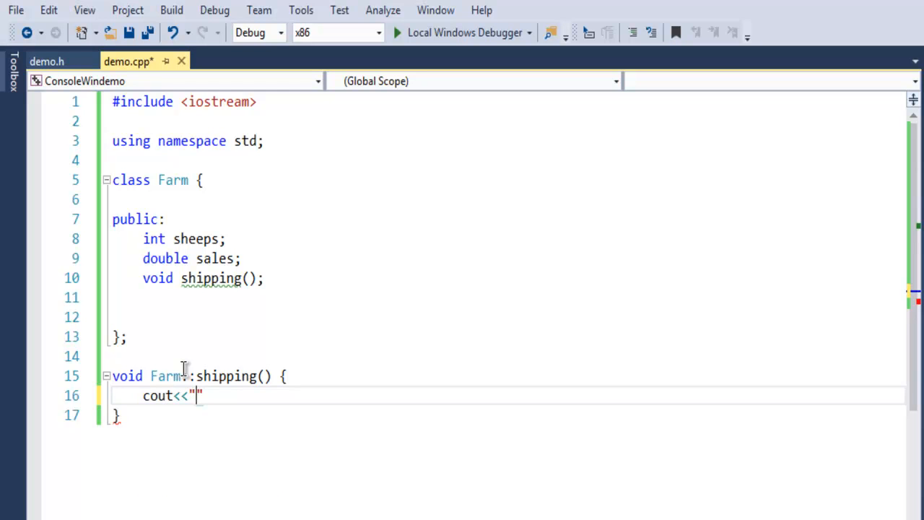
{"action": "type", "text": "Sheeps are shi"}
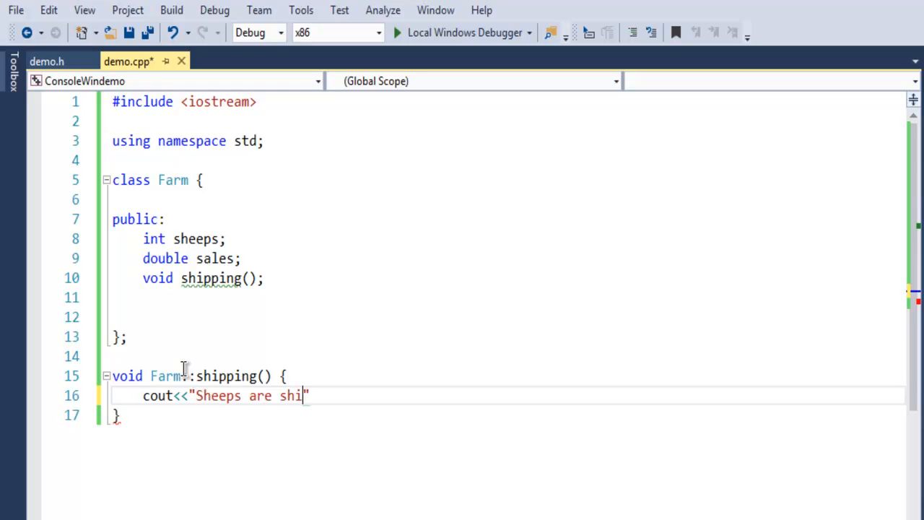
{"action": "type", "text": "pped from sou"}
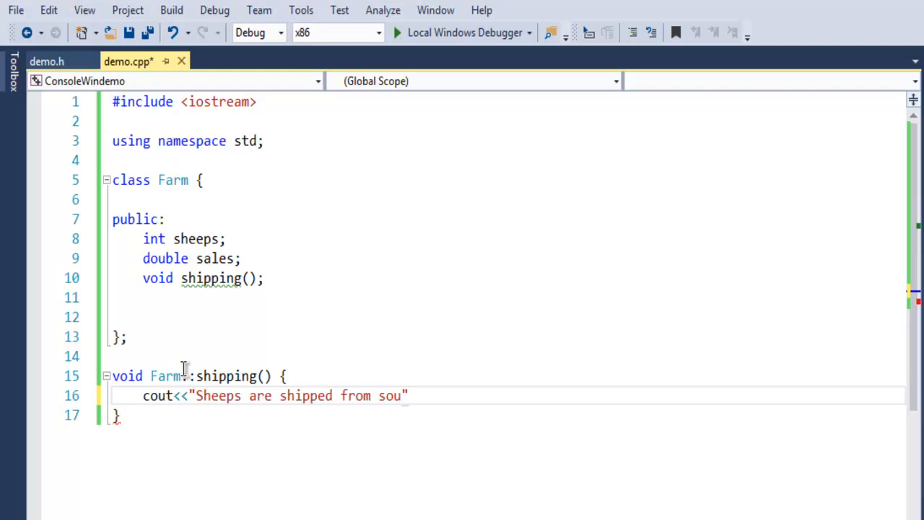
{"action": "type", "text": "thern locatio"}
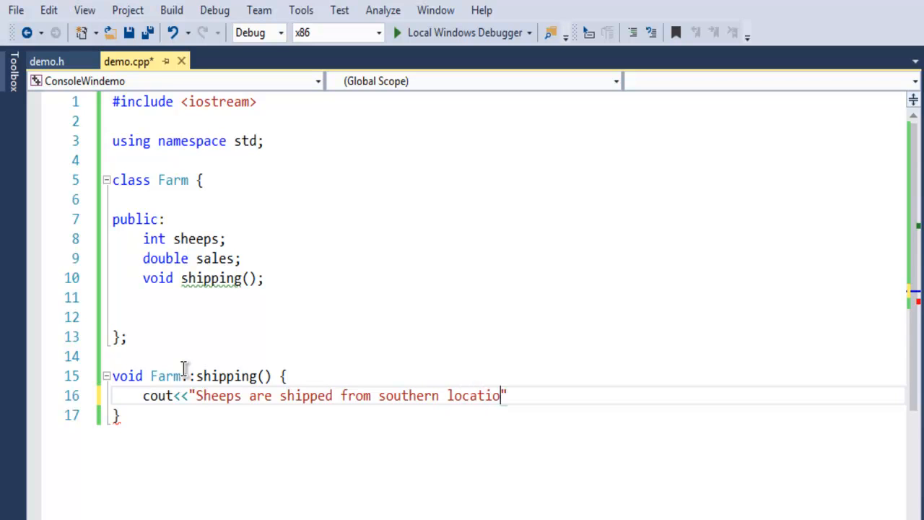
{"action": "type", "text": "ns"}
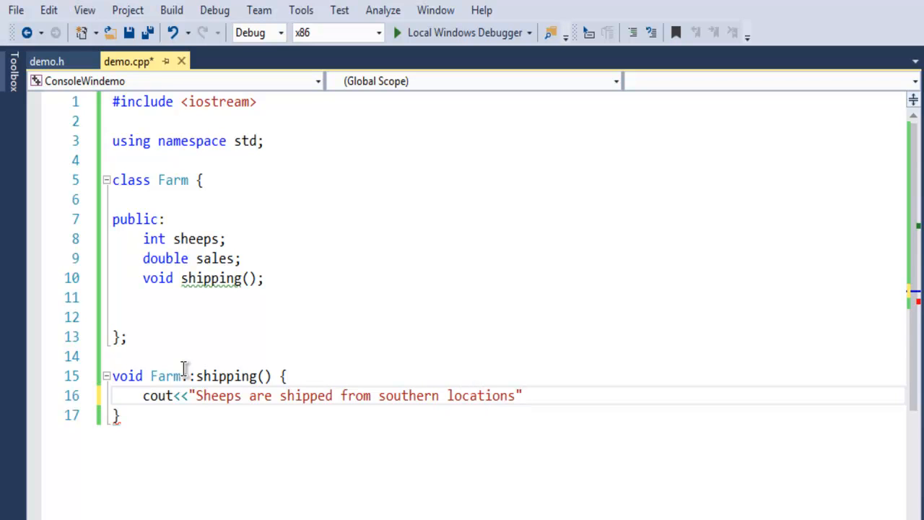
{"action": "type", "text": "<<endl;"}
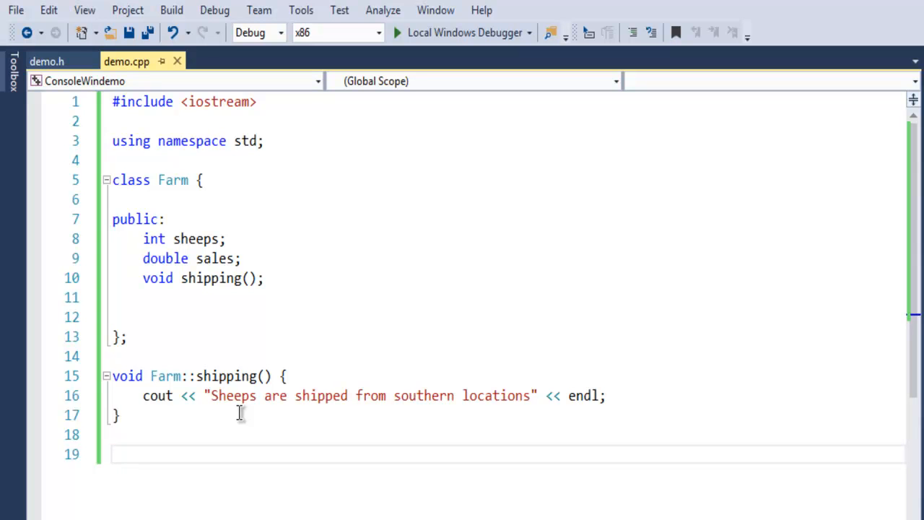
{"action": "mouse_move", "coordinate": [159, 396]}
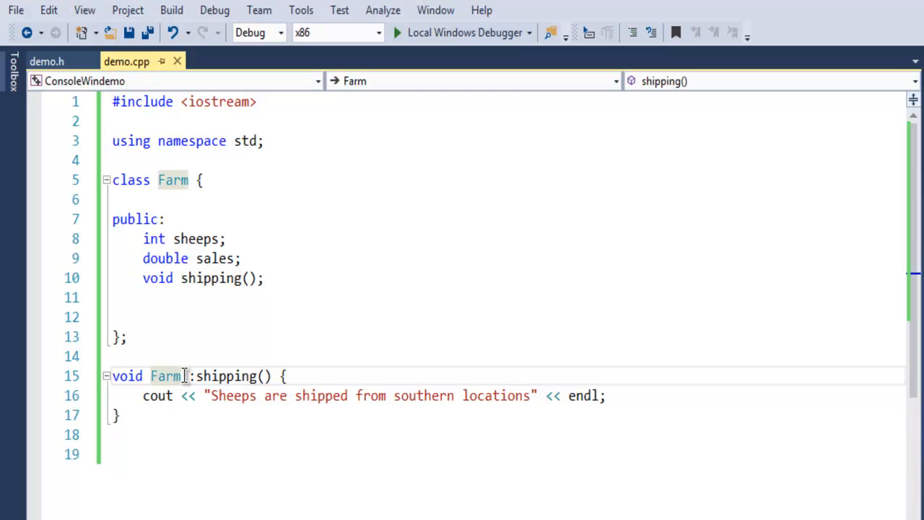
Focus the editor on the finished shipping definition in the saved demo.cpp
{"action": "left_click", "coordinate": [186, 376]}
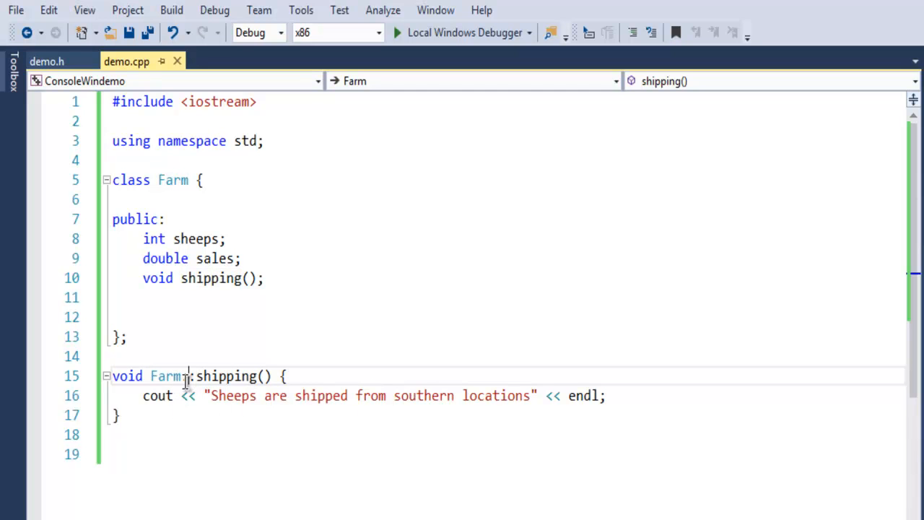
{"action": "mouse_move", "coordinate": [214, 277]}
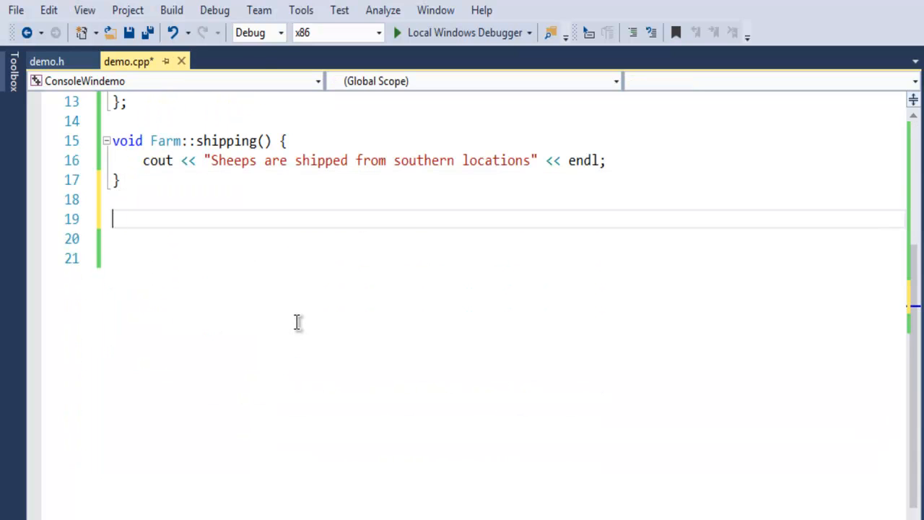
Add int main() { } declaring a Farm object named fm
{"action": "type", "text": "int main("}
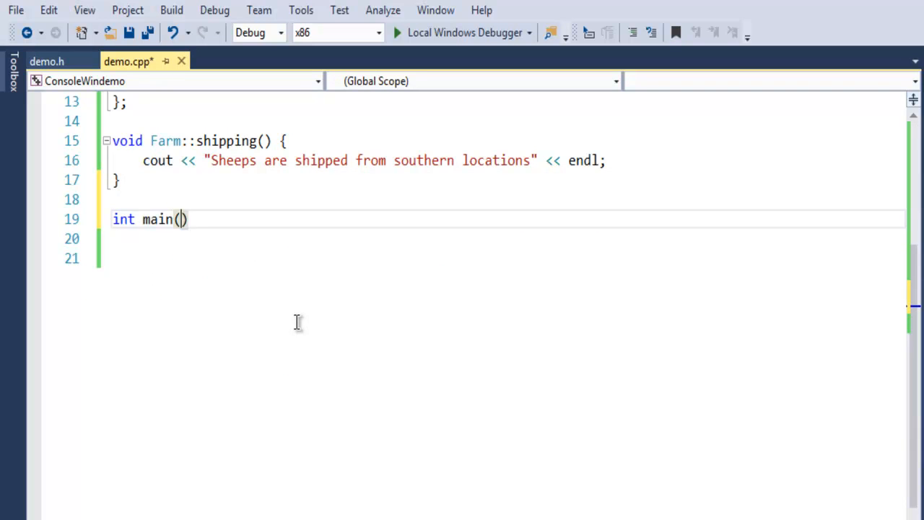
{"action": "type", "text": "{"}
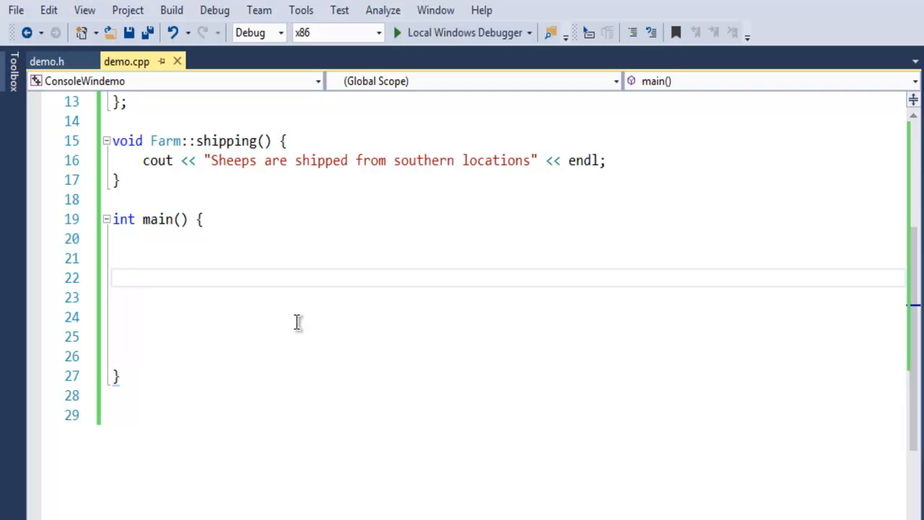
{"action": "type", "text": "Fa"}
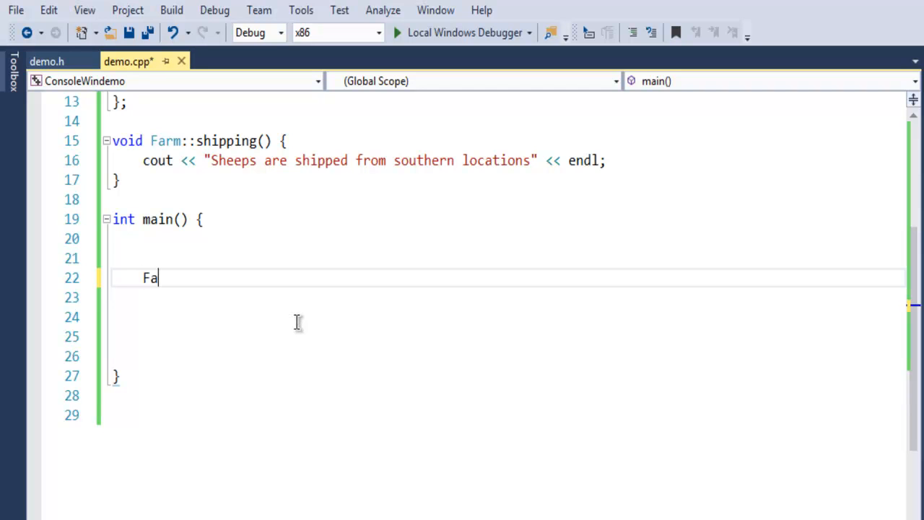
{"action": "type", "text": "rm"}
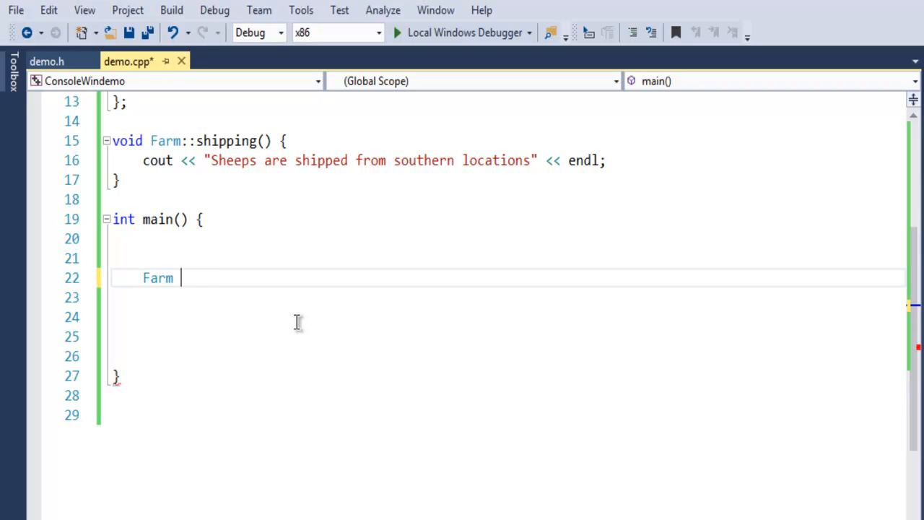
{"action": "type", "text": "fm;"}
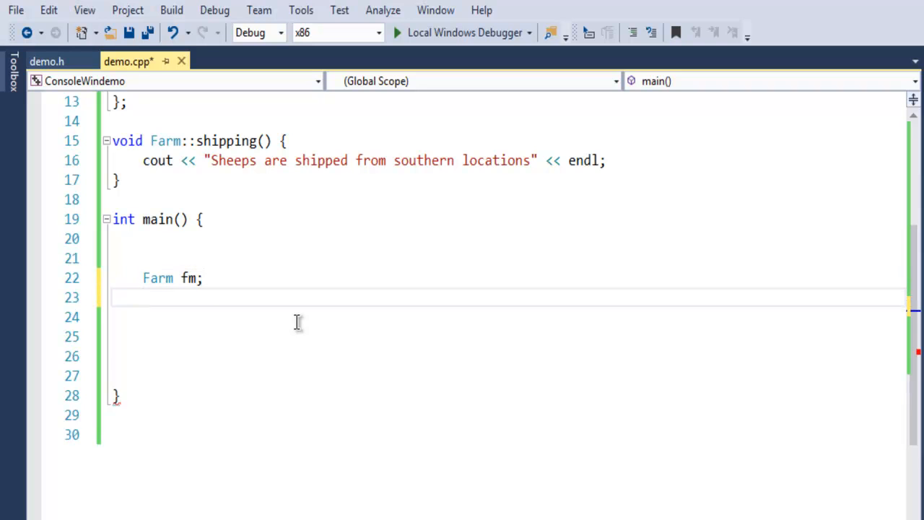
In main, set fm.sales = 34.52 and fm.sheeps = 12, then begin a cout statement
{"action": "type", "text": "fm."}
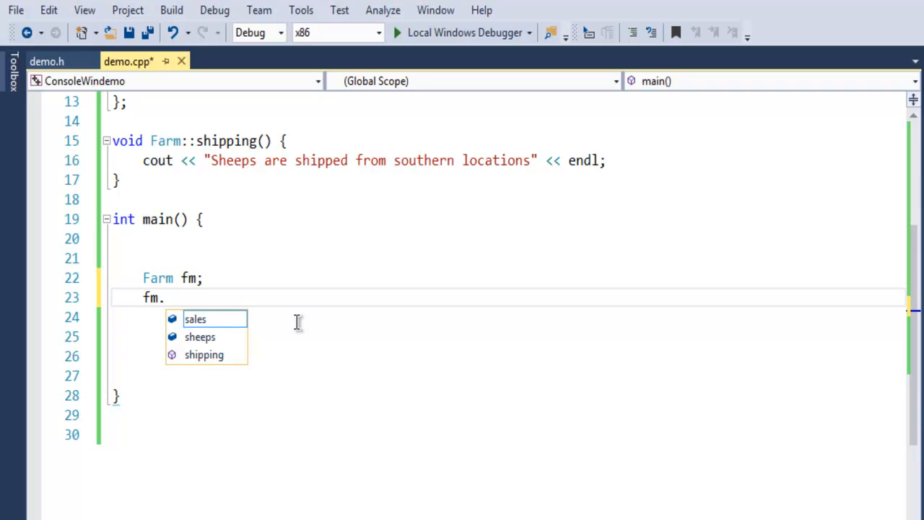
{"action": "mouse_move", "coordinate": [196, 319]}
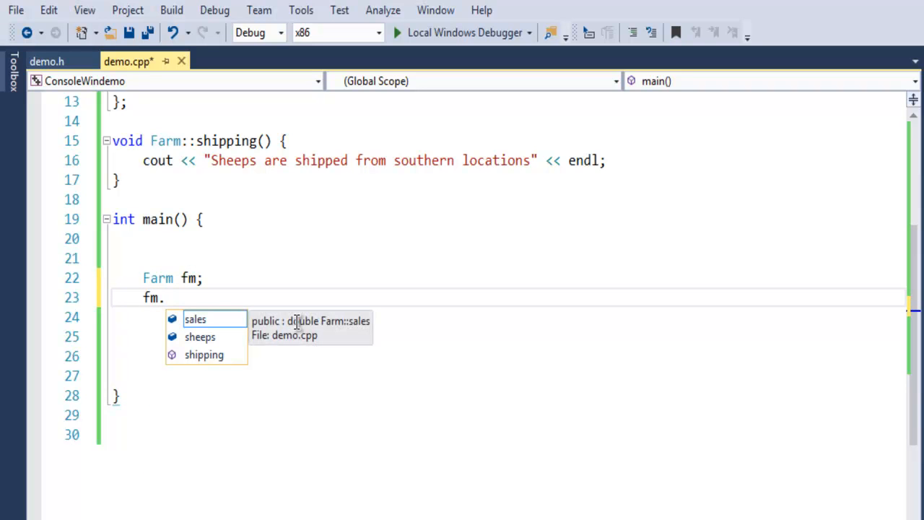
{"action": "type", "text": "sales ="}
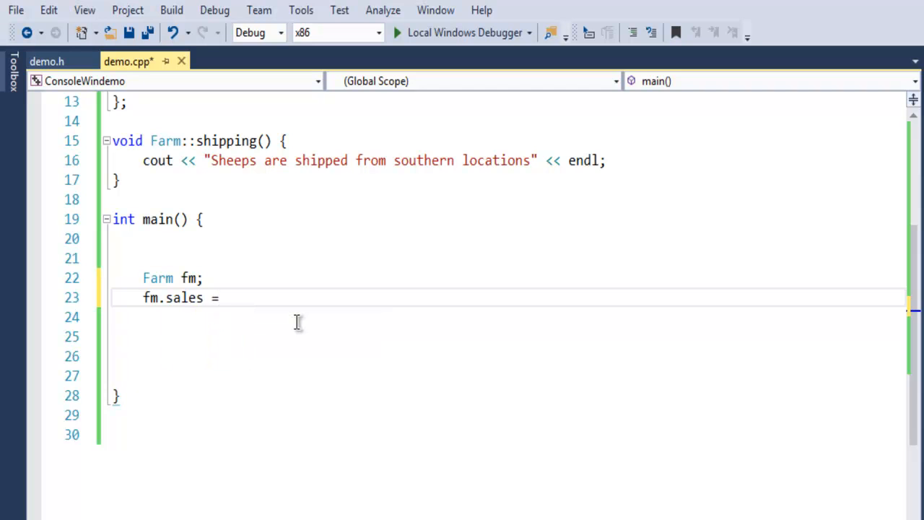
{"action": "type", "text": "34.52;"}
{"action": "left_click", "coordinate": [510, 318]}
{"action": "type", "text": "fm."}
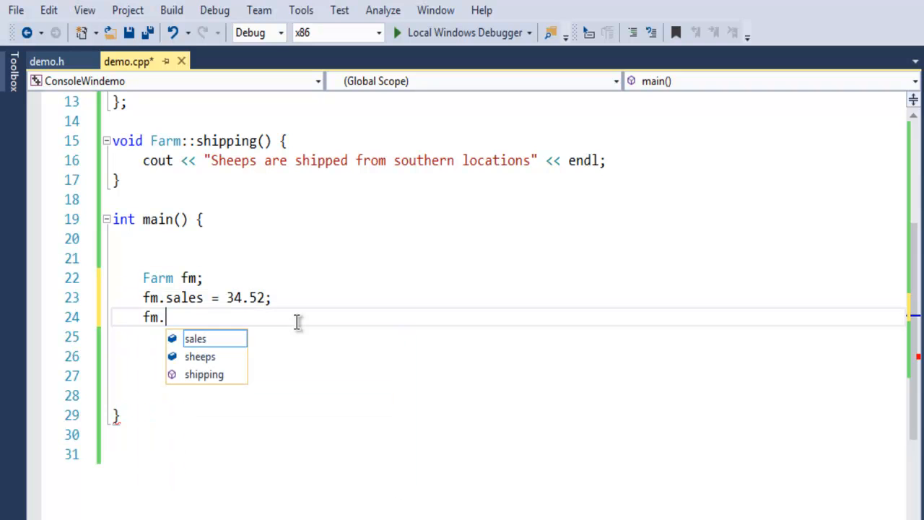
{"action": "type", "text": "sheeps"}
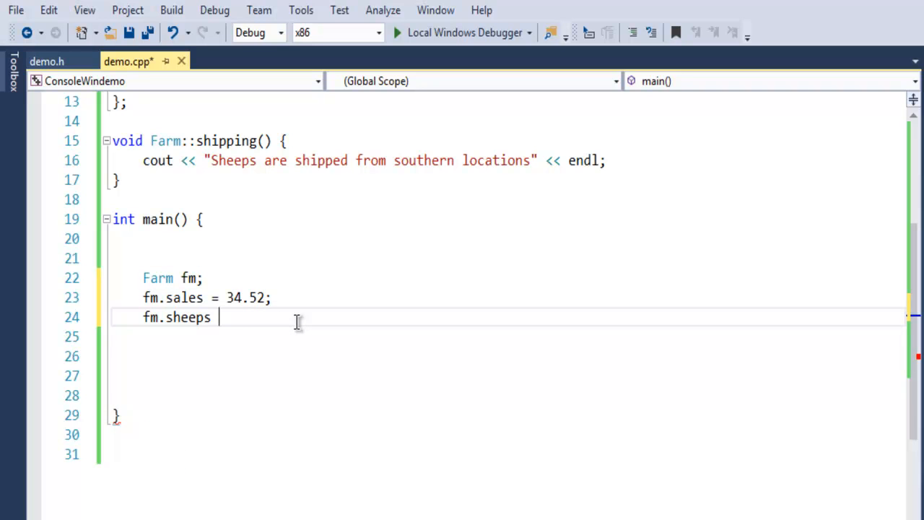
{"action": "type", "text": "= 12;"}
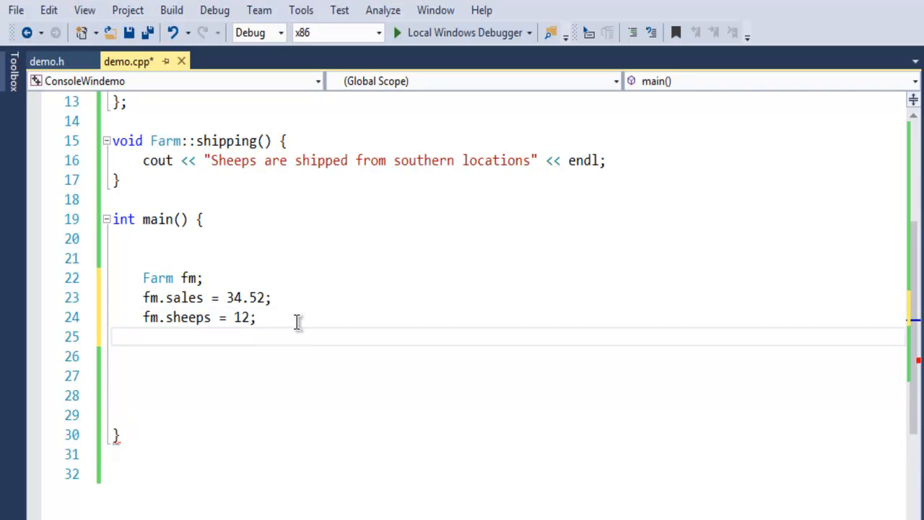
{"action": "type", "text": "cout<<"}
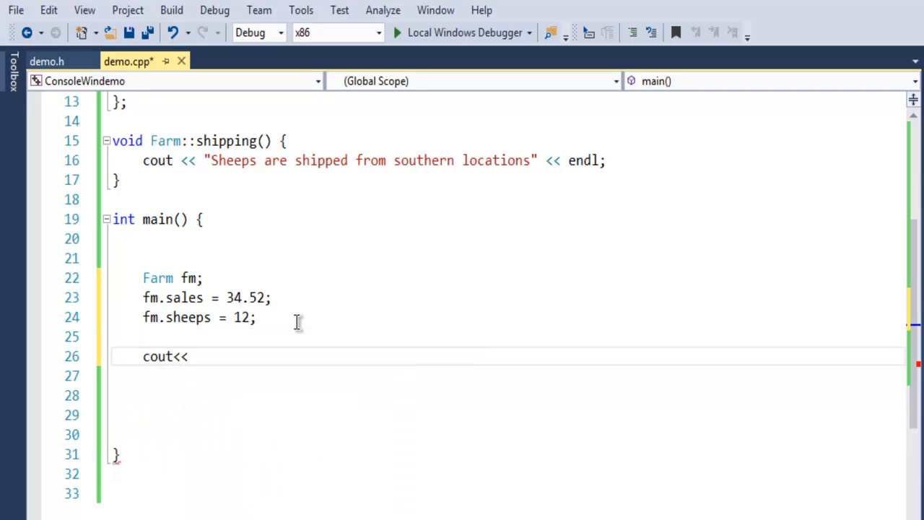
Print "Sales of sheeps :" followed by fm.sales and endl
{"action": "type", "text": "\"\""}
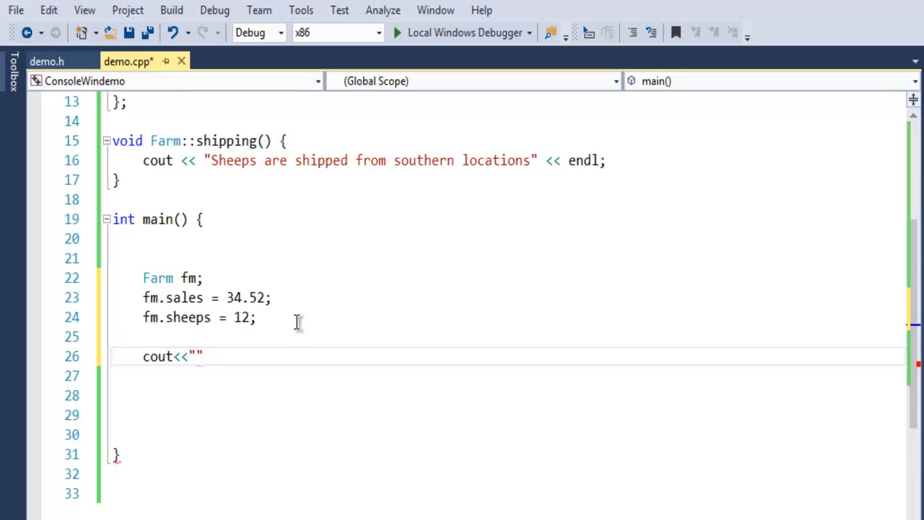
{"action": "type", "text": "Sales of shi"}
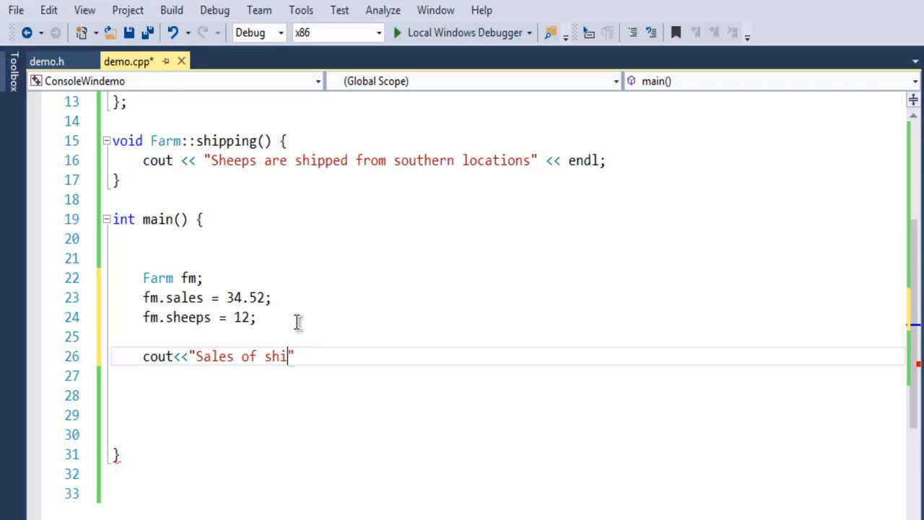
{"action": "type", "text": "eeps"}
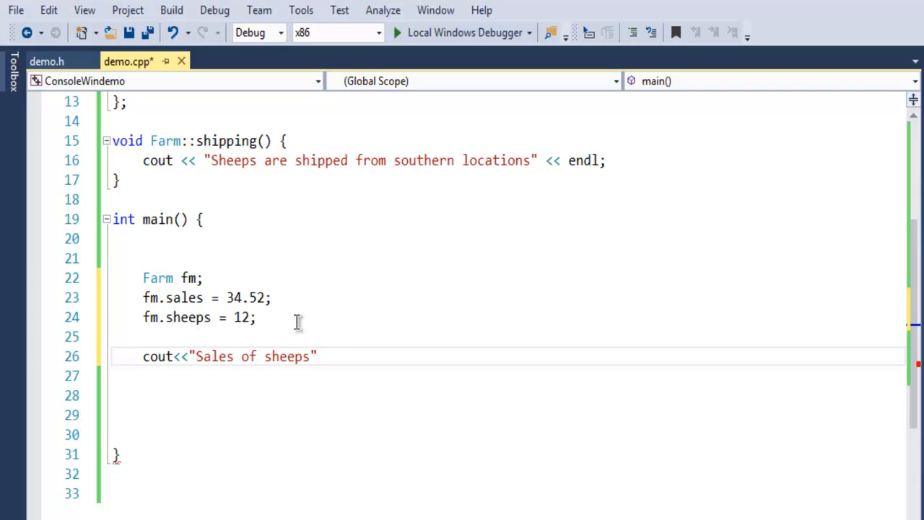
{"action": "type", "text": ":"}
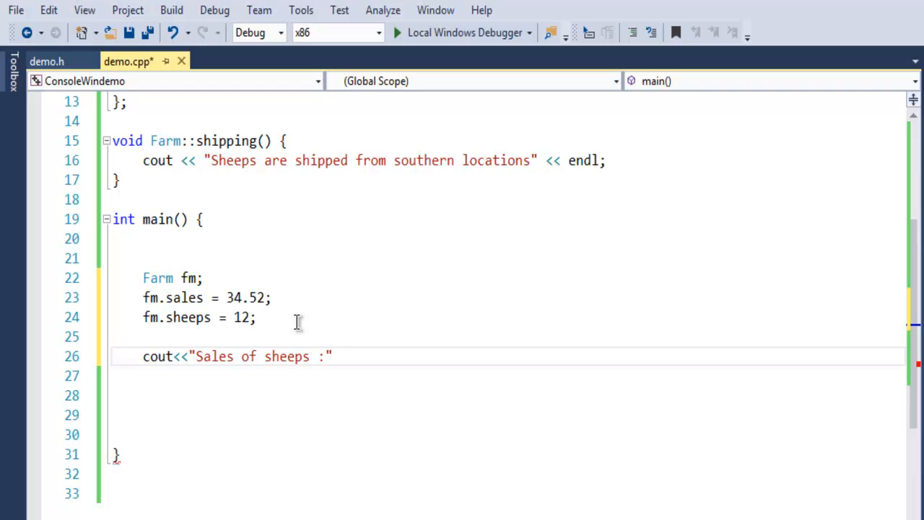
{"action": "type", "text": "<<fm.s"}
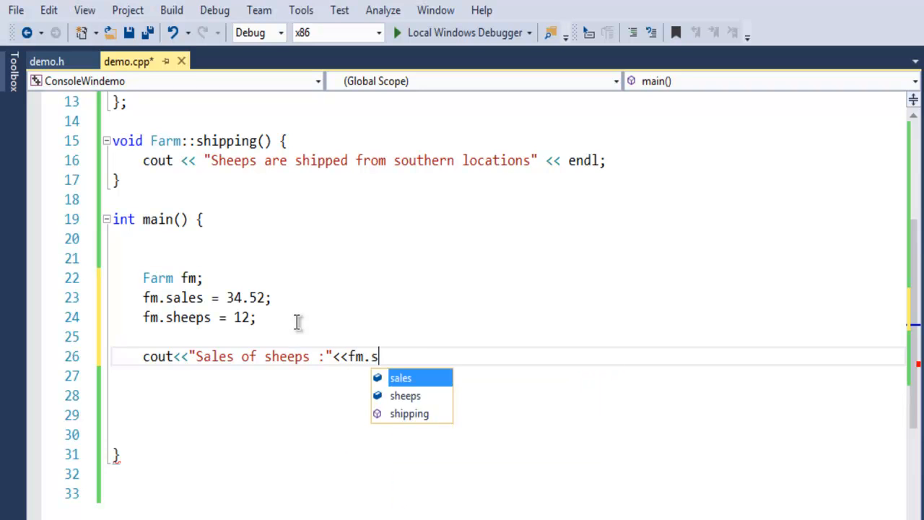
{"action": "type", "text": "ales<<end"}
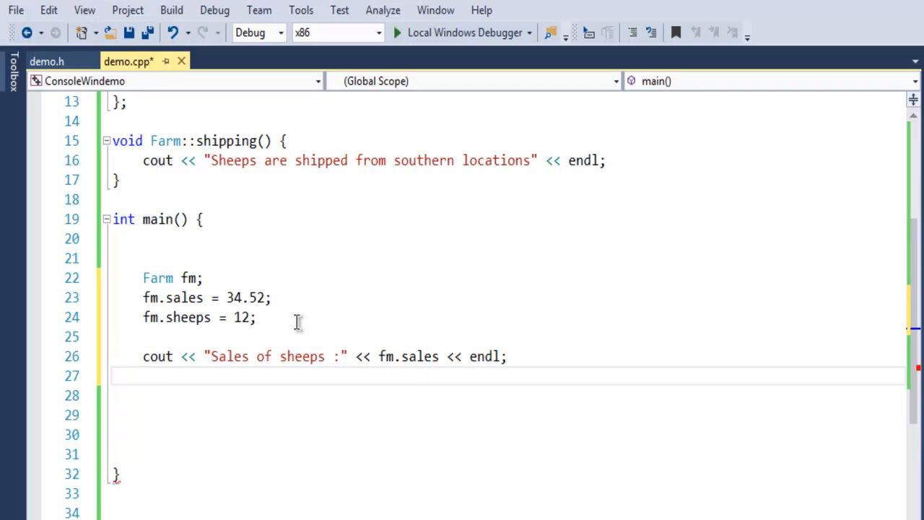
Print "Number of sheeps :" followed by fm.sheeps and endl
{"action": "type", "text": "cout<<\"\""}
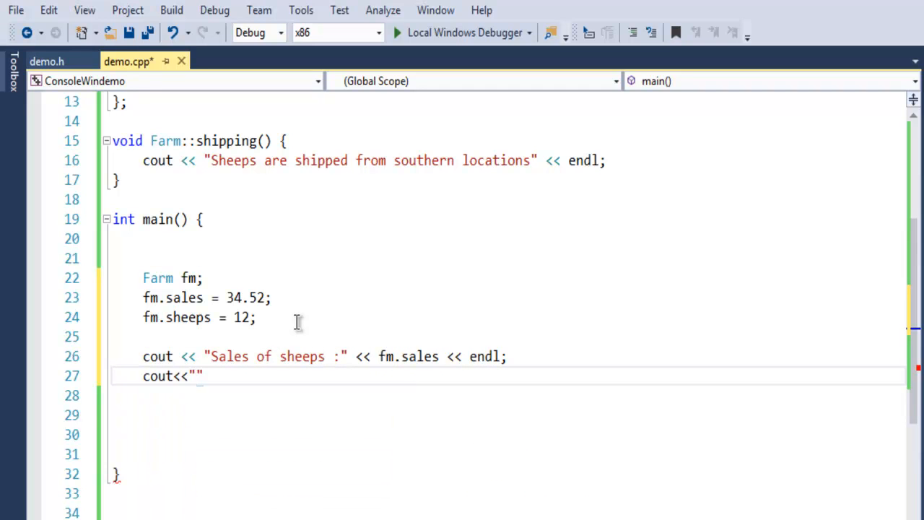
{"action": "type", "text": "Number of sheeps"}
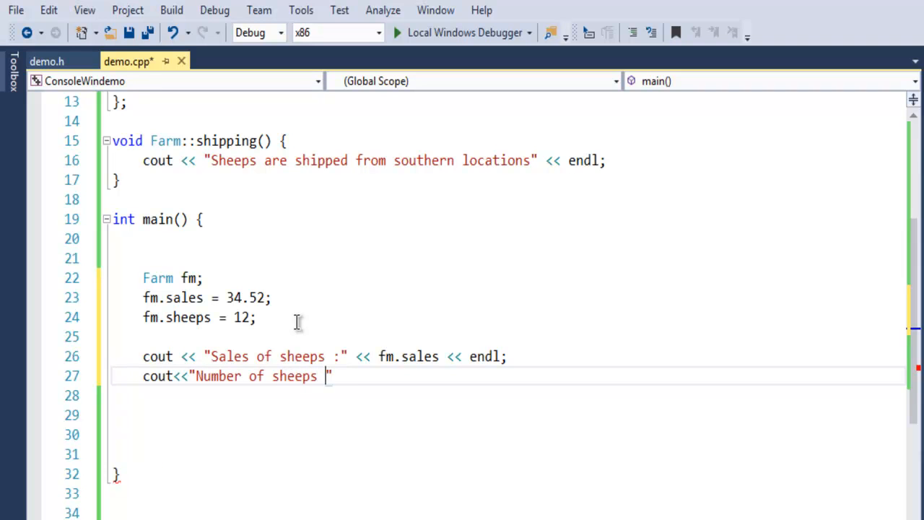
{"action": "type", "text": ":"}
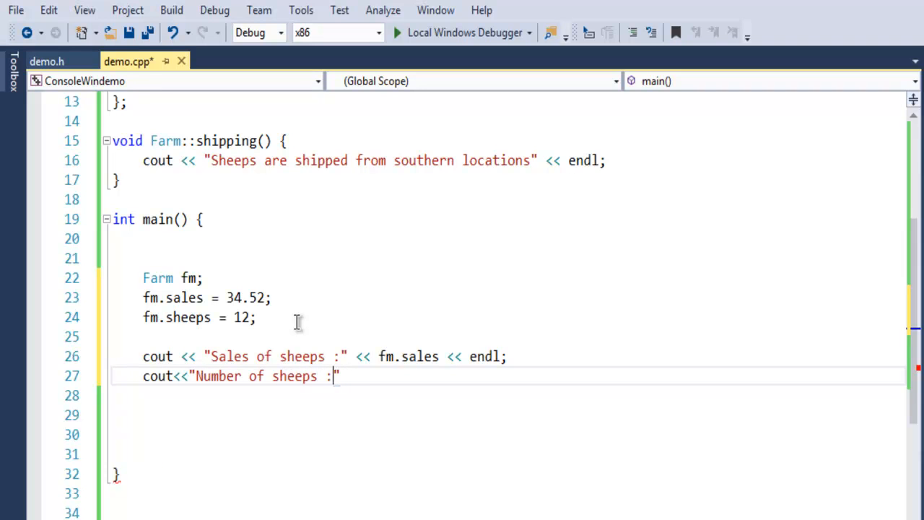
{"action": "type", "text": "<<n"}
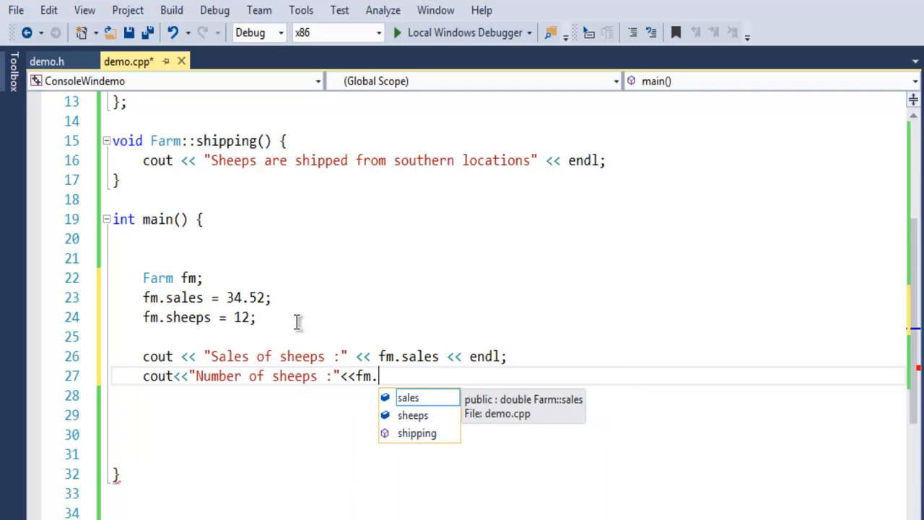
{"action": "type", "text": "sheeps"}
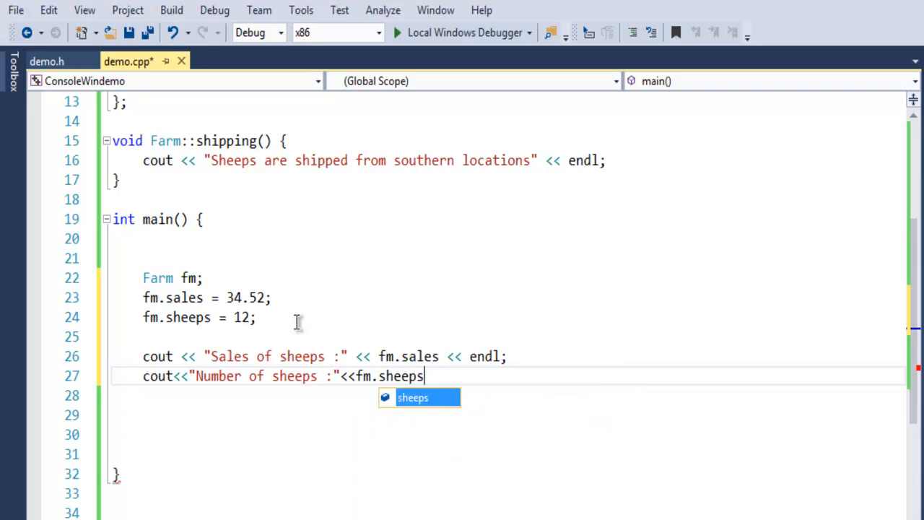
{"action": "type", "text": "<<endl"}
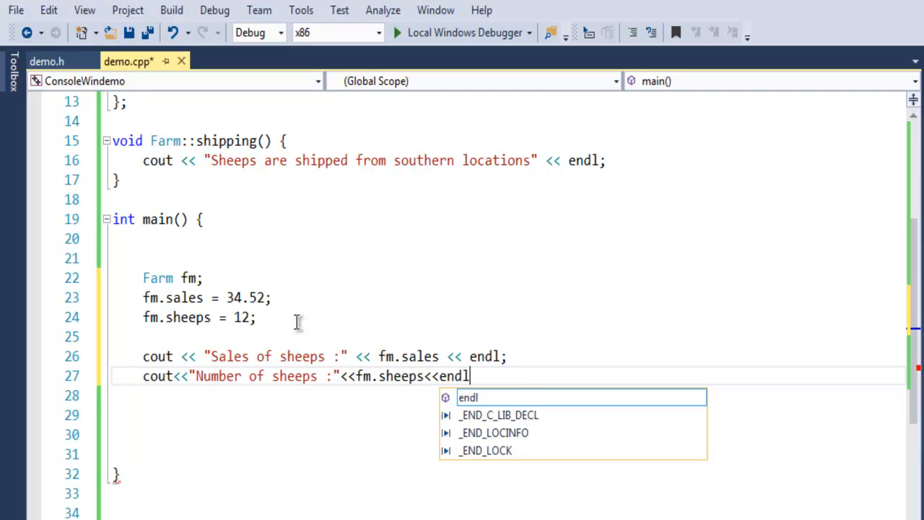
{"action": "key", "text": "Enter"}
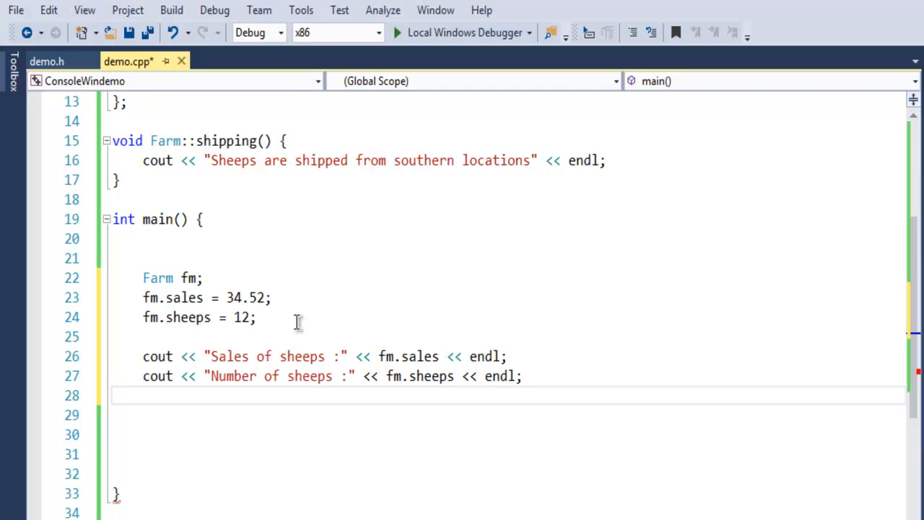
Call fm.shipping(); at the end of main
{"action": "type", "text": "fm."}
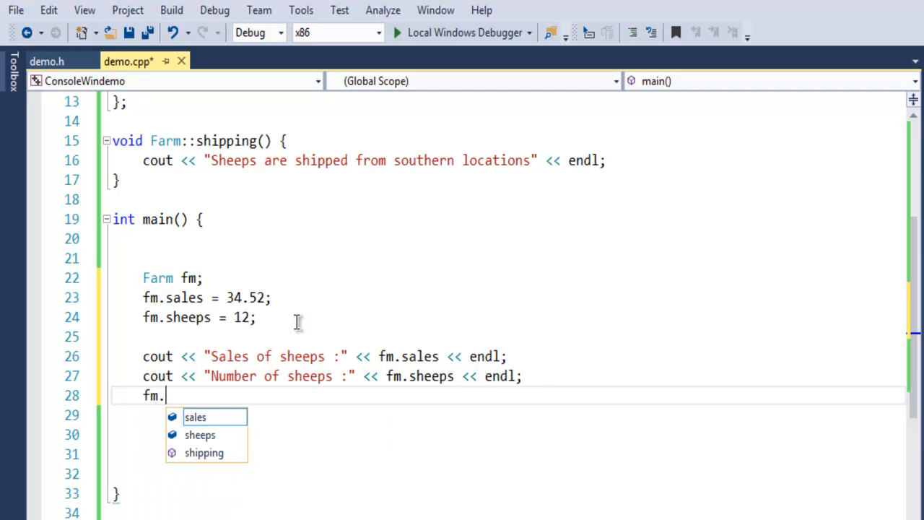
{"action": "type", "text": "shipping("}
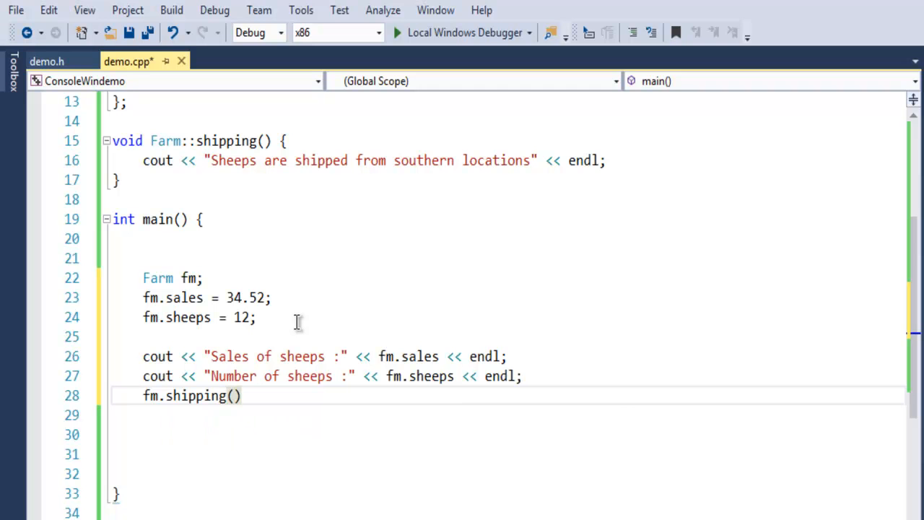
{"action": "type", "text": ";"}
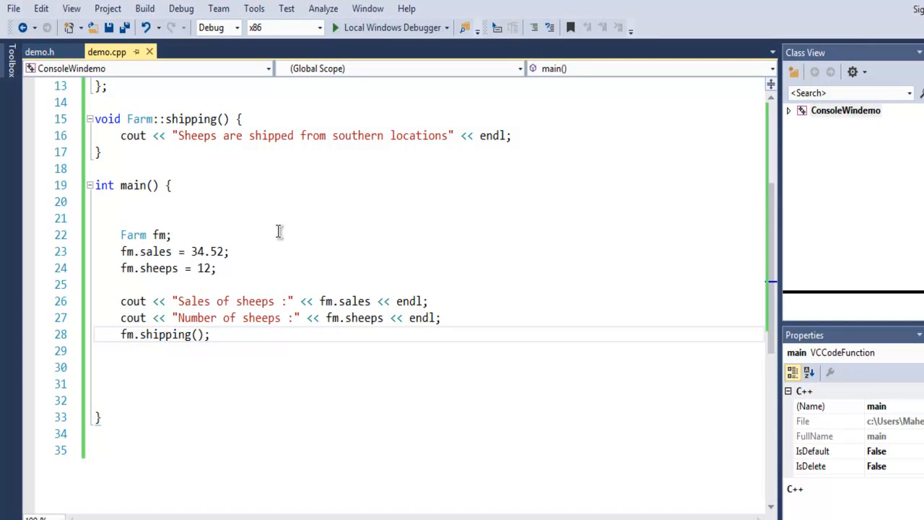
{"action": "mouse_move", "coordinate": [318, 254]}
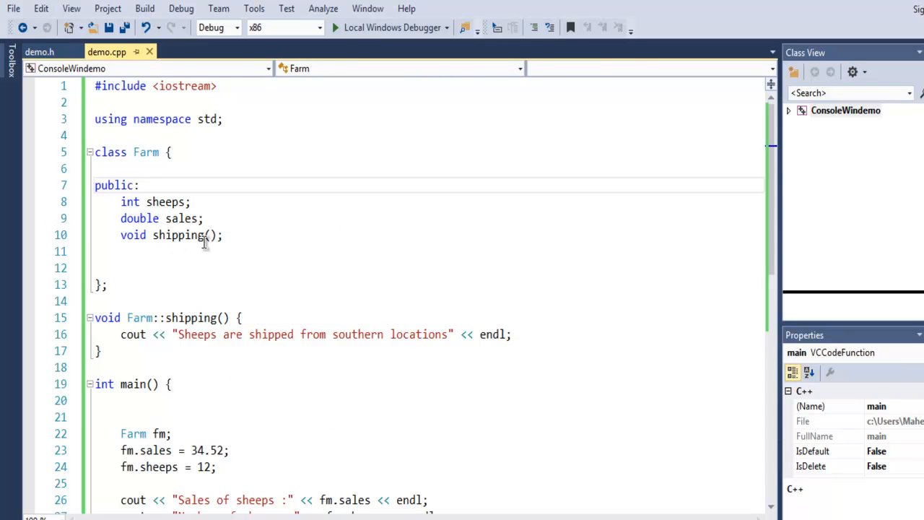
{"action": "double_click", "coordinate": [177, 234]}
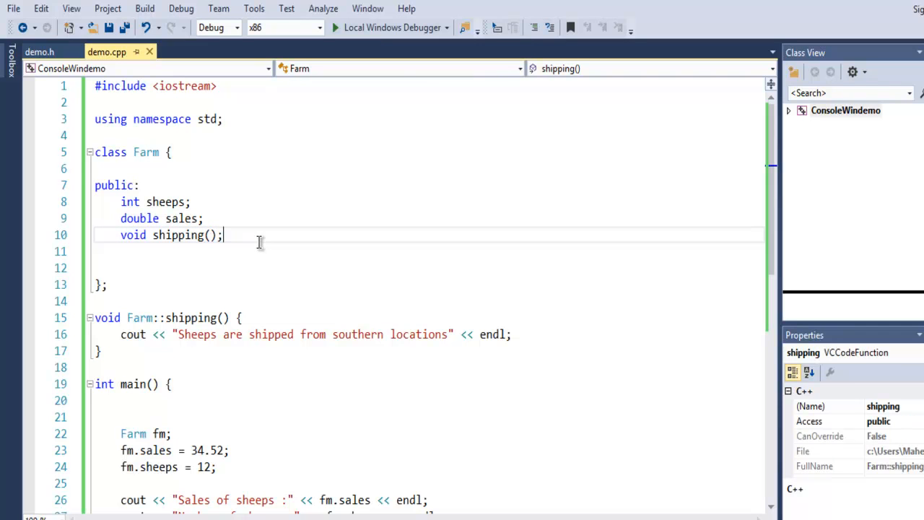
{"action": "scroll", "scroll_direction": "down", "scroll_amount": 3}
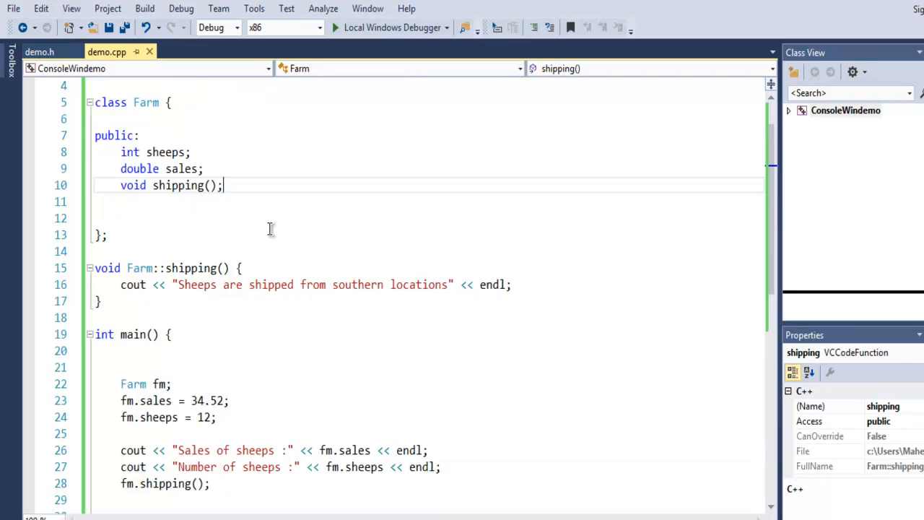
{"action": "scroll", "scroll_direction": "down", "scroll_amount": 3}
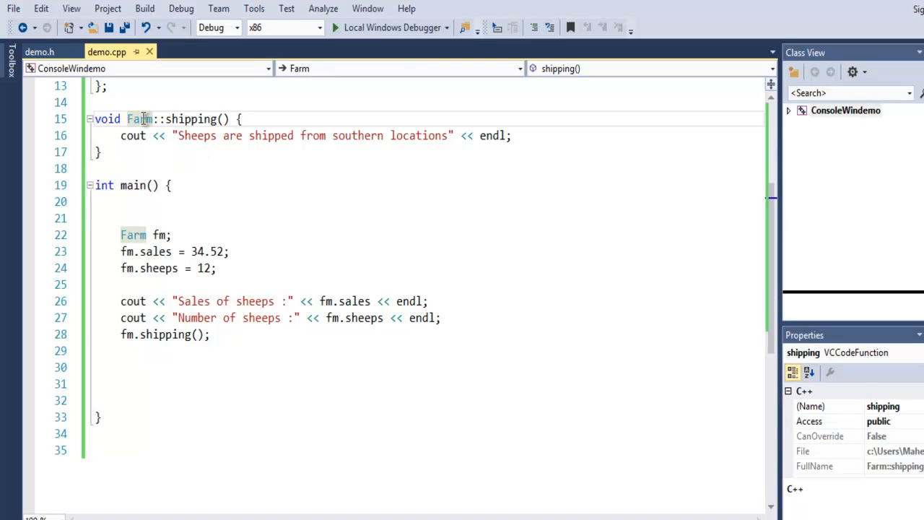
{"action": "mouse_move", "coordinate": [191, 118]}
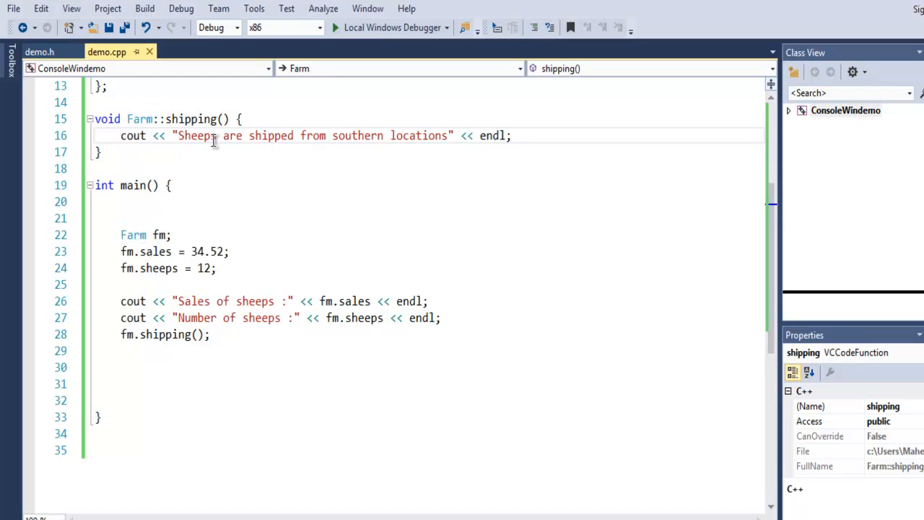
{"action": "double_click", "coordinate": [139, 119]}
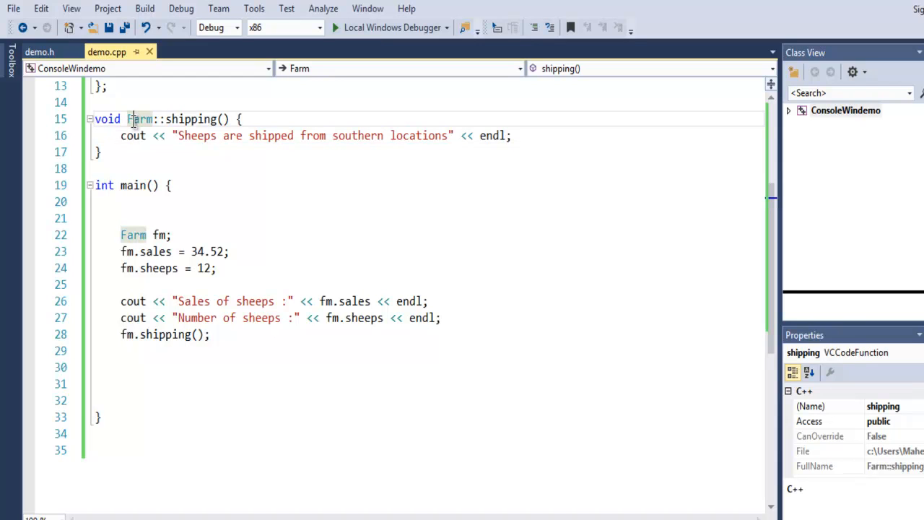
{"action": "left_click", "coordinate": [182, 119]}
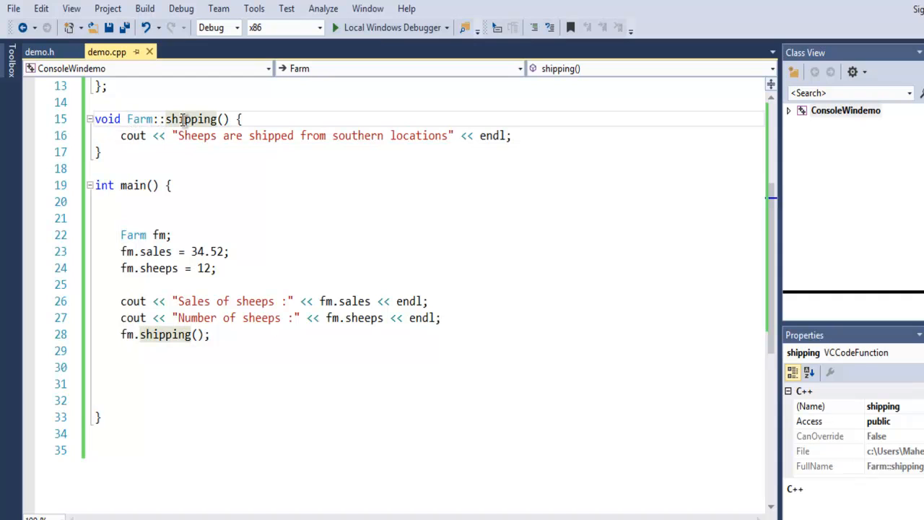
{"action": "mouse_move", "coordinate": [242, 136]}
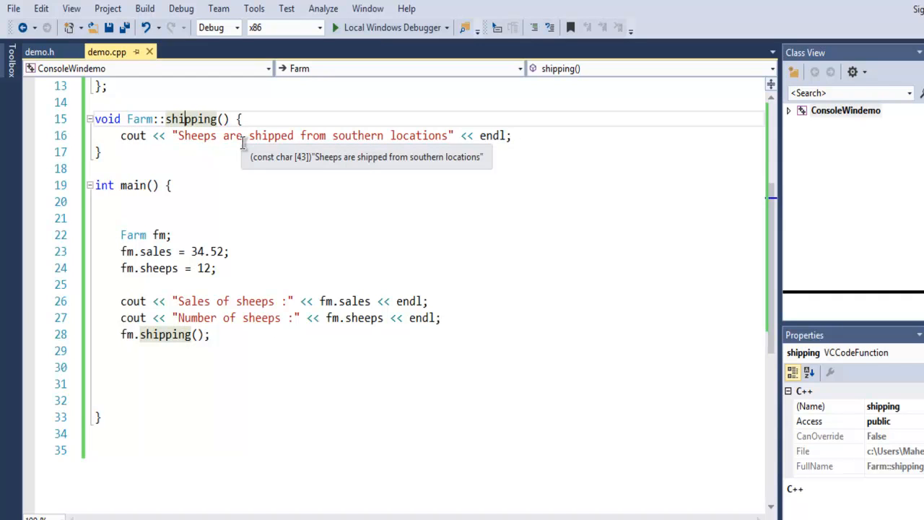
{"action": "mouse_move", "coordinate": [188, 158]}
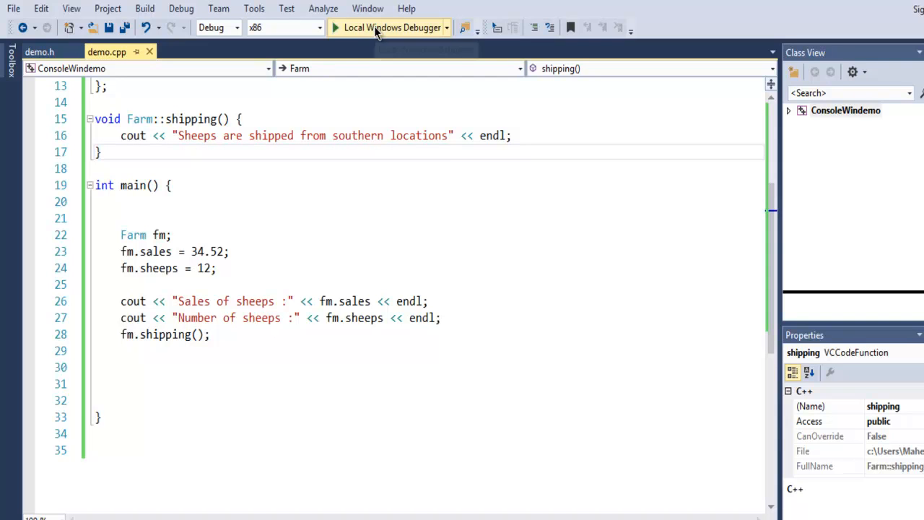
{"action": "left_click", "coordinate": [390, 27]}
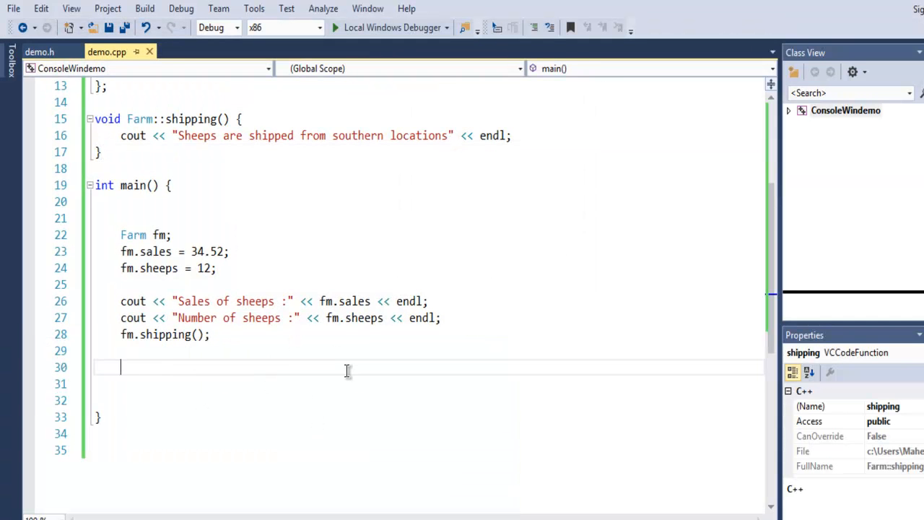
End main() with system("pause"); and return 0;
{"action": "type", "text": "system()"}
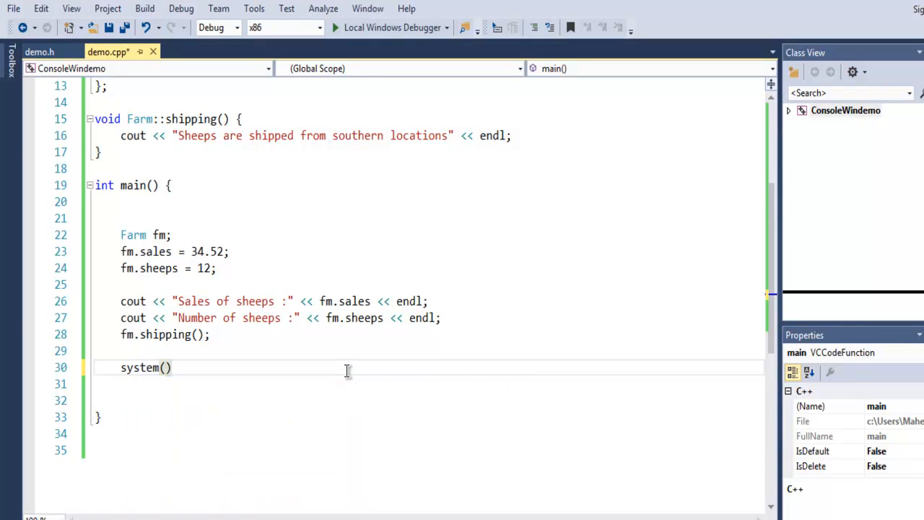
{"action": "type", "text": "\"pause\""}
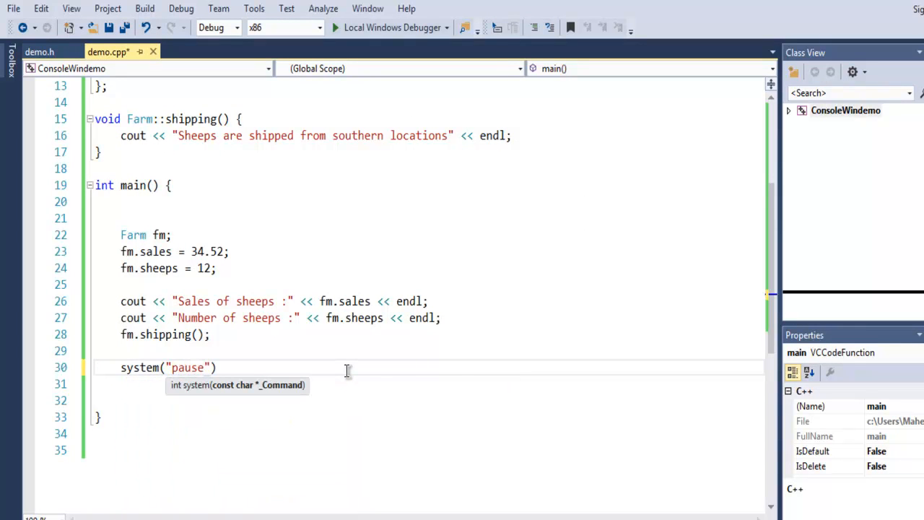
{"action": "type", "text": ";"}
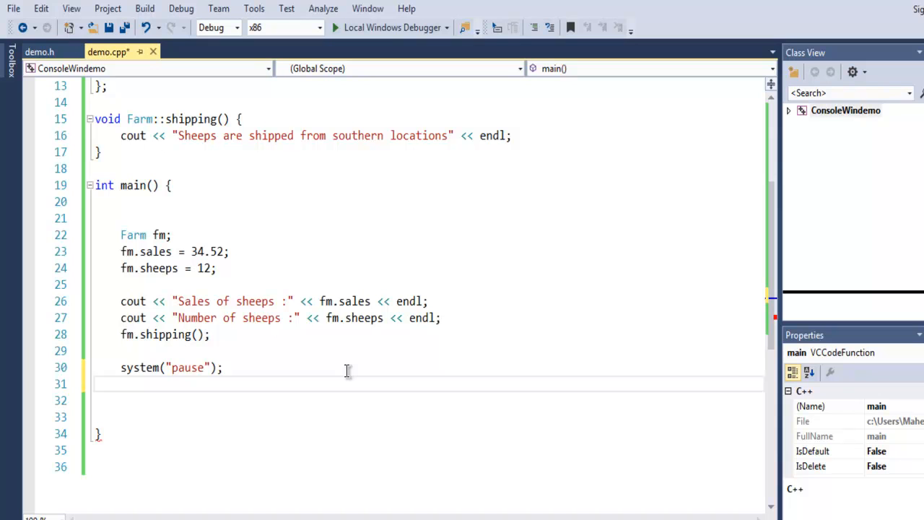
{"action": "type", "text": "return 0;"}
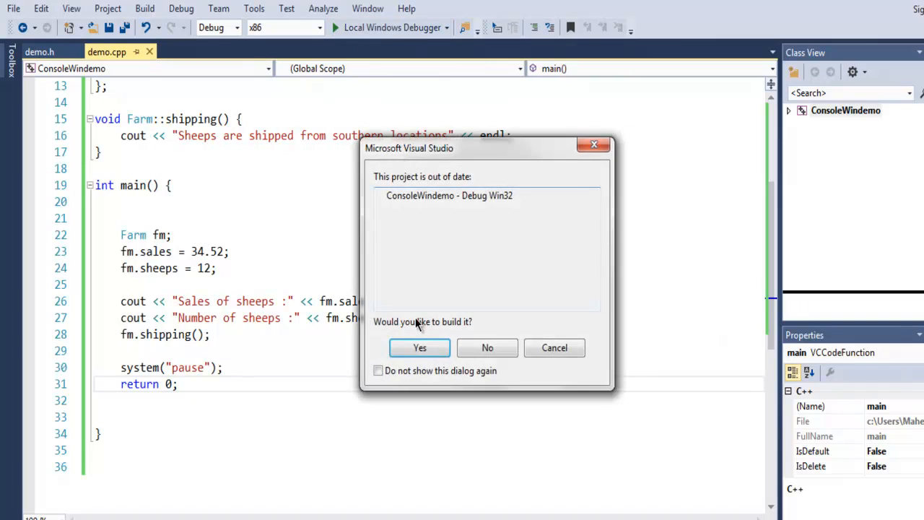
Agree to build the out-of-date project, decline running the last successful build after the link error, and hide the Error List
{"action": "left_click", "coordinate": [418, 347]}
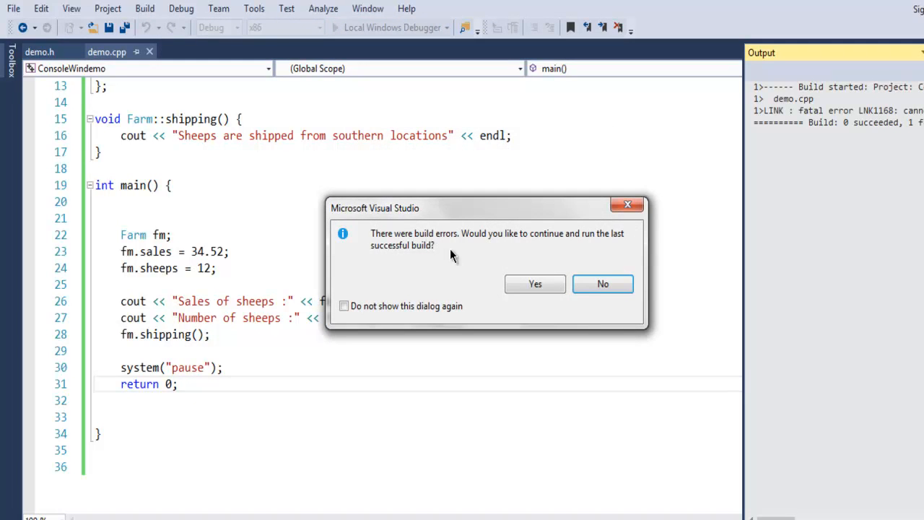
{"action": "left_click", "coordinate": [604, 284]}
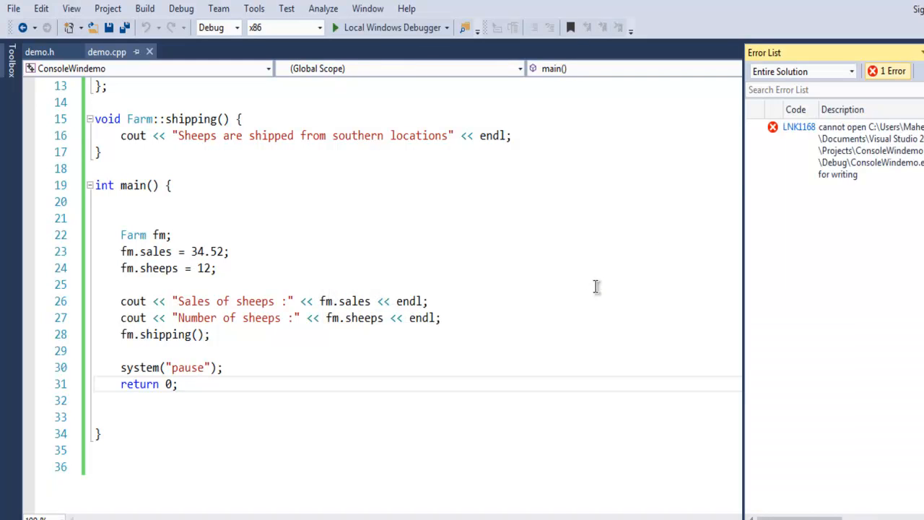
{"action": "left_click", "coordinate": [831, 147]}
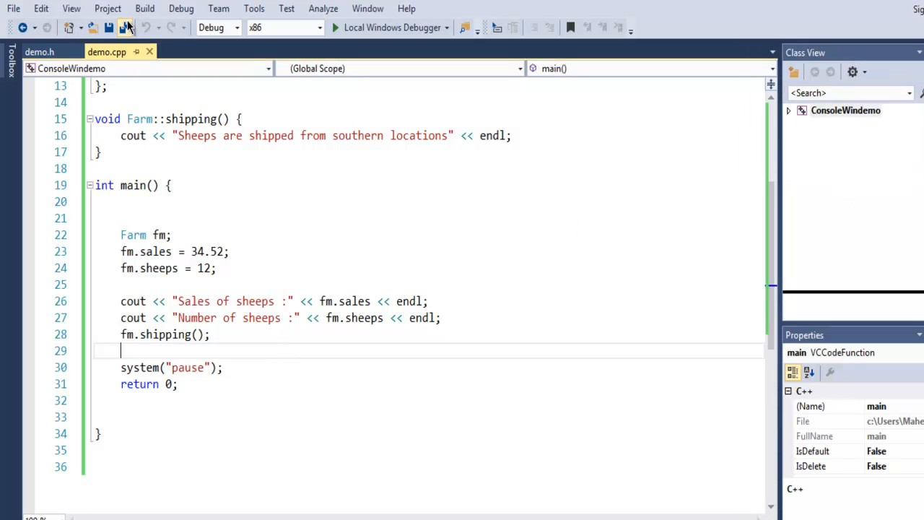
Clean the solution's previous build output via Build > Clean Solution
{"action": "left_click", "coordinate": [144, 8]}
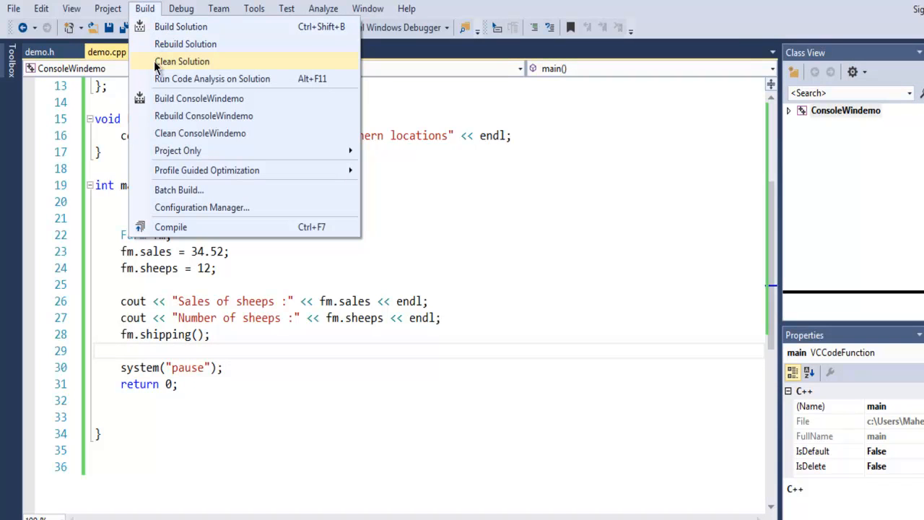
{"action": "left_click", "coordinate": [183, 61]}
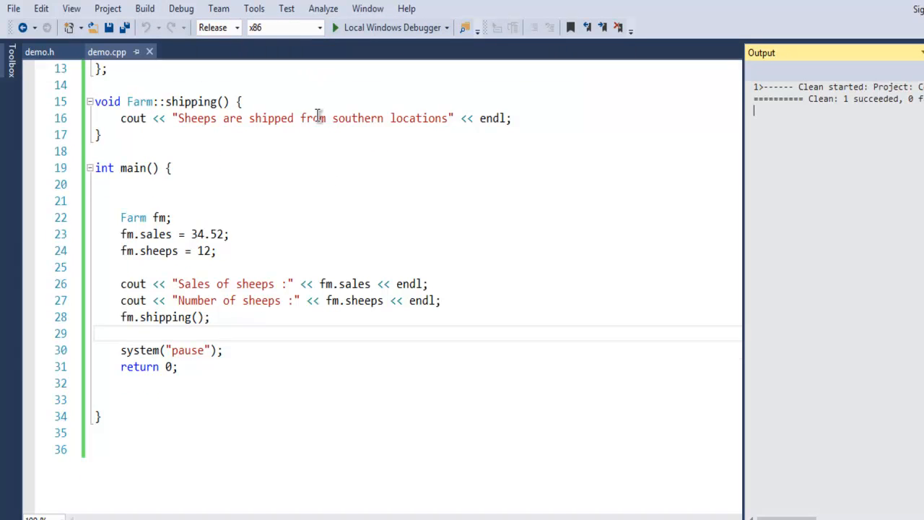
{"action": "mouse_move", "coordinate": [393, 27]}
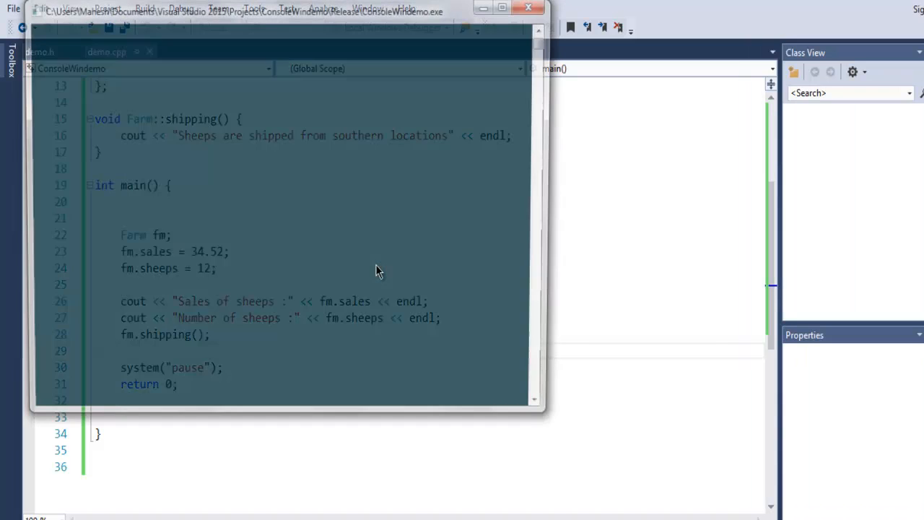
Start the Farm program with F5 so the console prints sales 34.52, 12 sheep and the shipping message
{"action": "key", "text": "F5"}
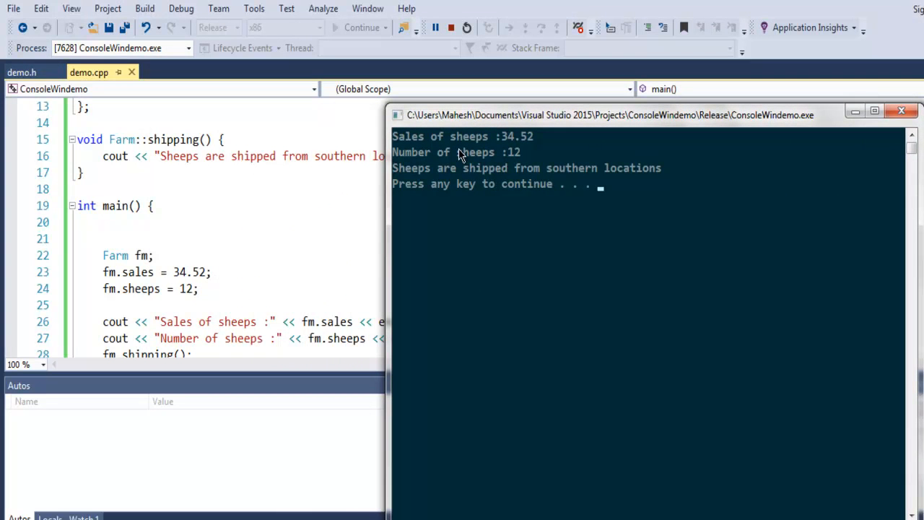
{"action": "mouse_move", "coordinate": [508, 150]}
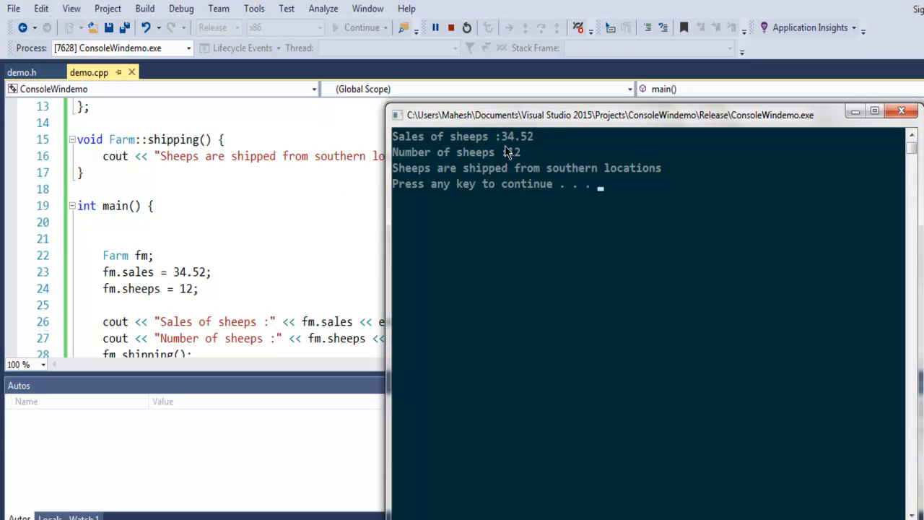
{"action": "mouse_move", "coordinate": [498, 159]}
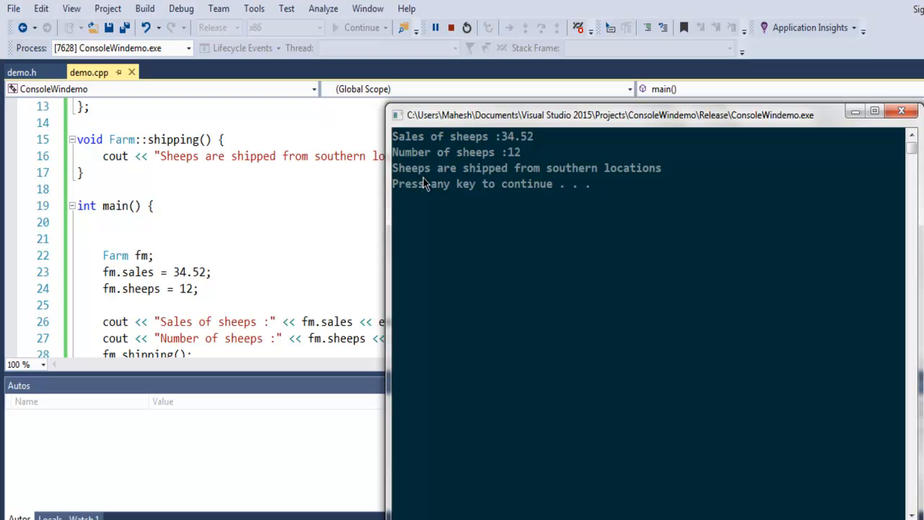
{"action": "mouse_move", "coordinate": [604, 180]}
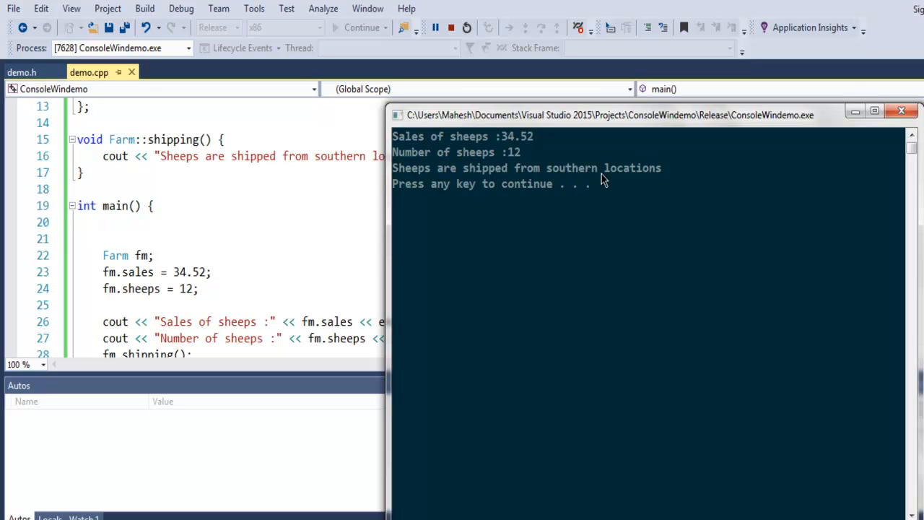
{"action": "mouse_move", "coordinate": [644, 171]}
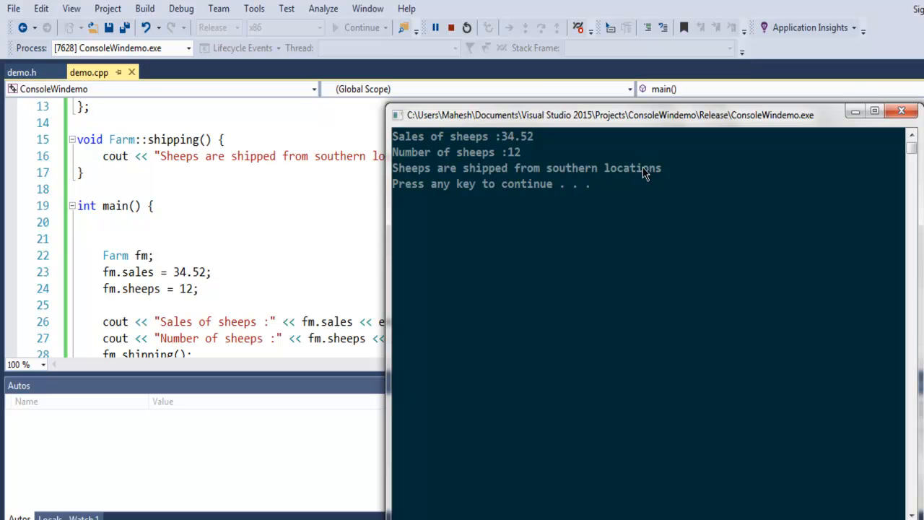
{"action": "mouse_move", "coordinate": [601, 202]}
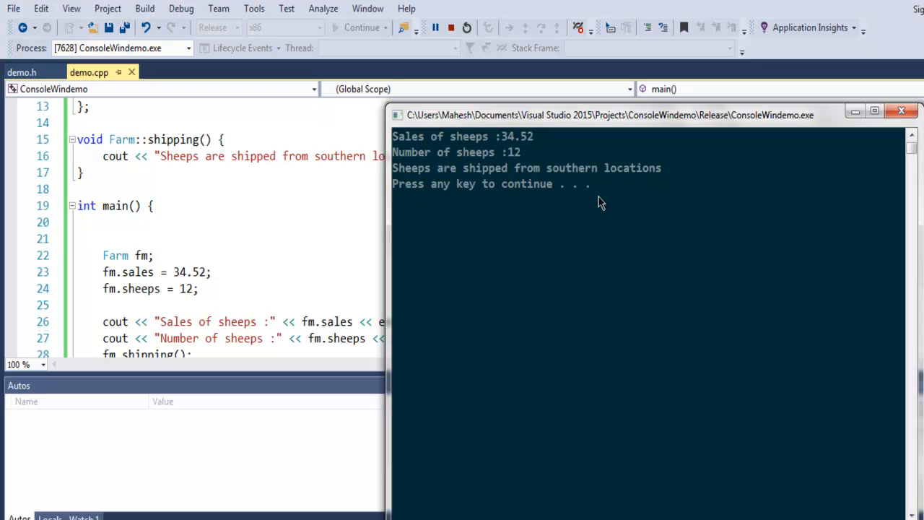